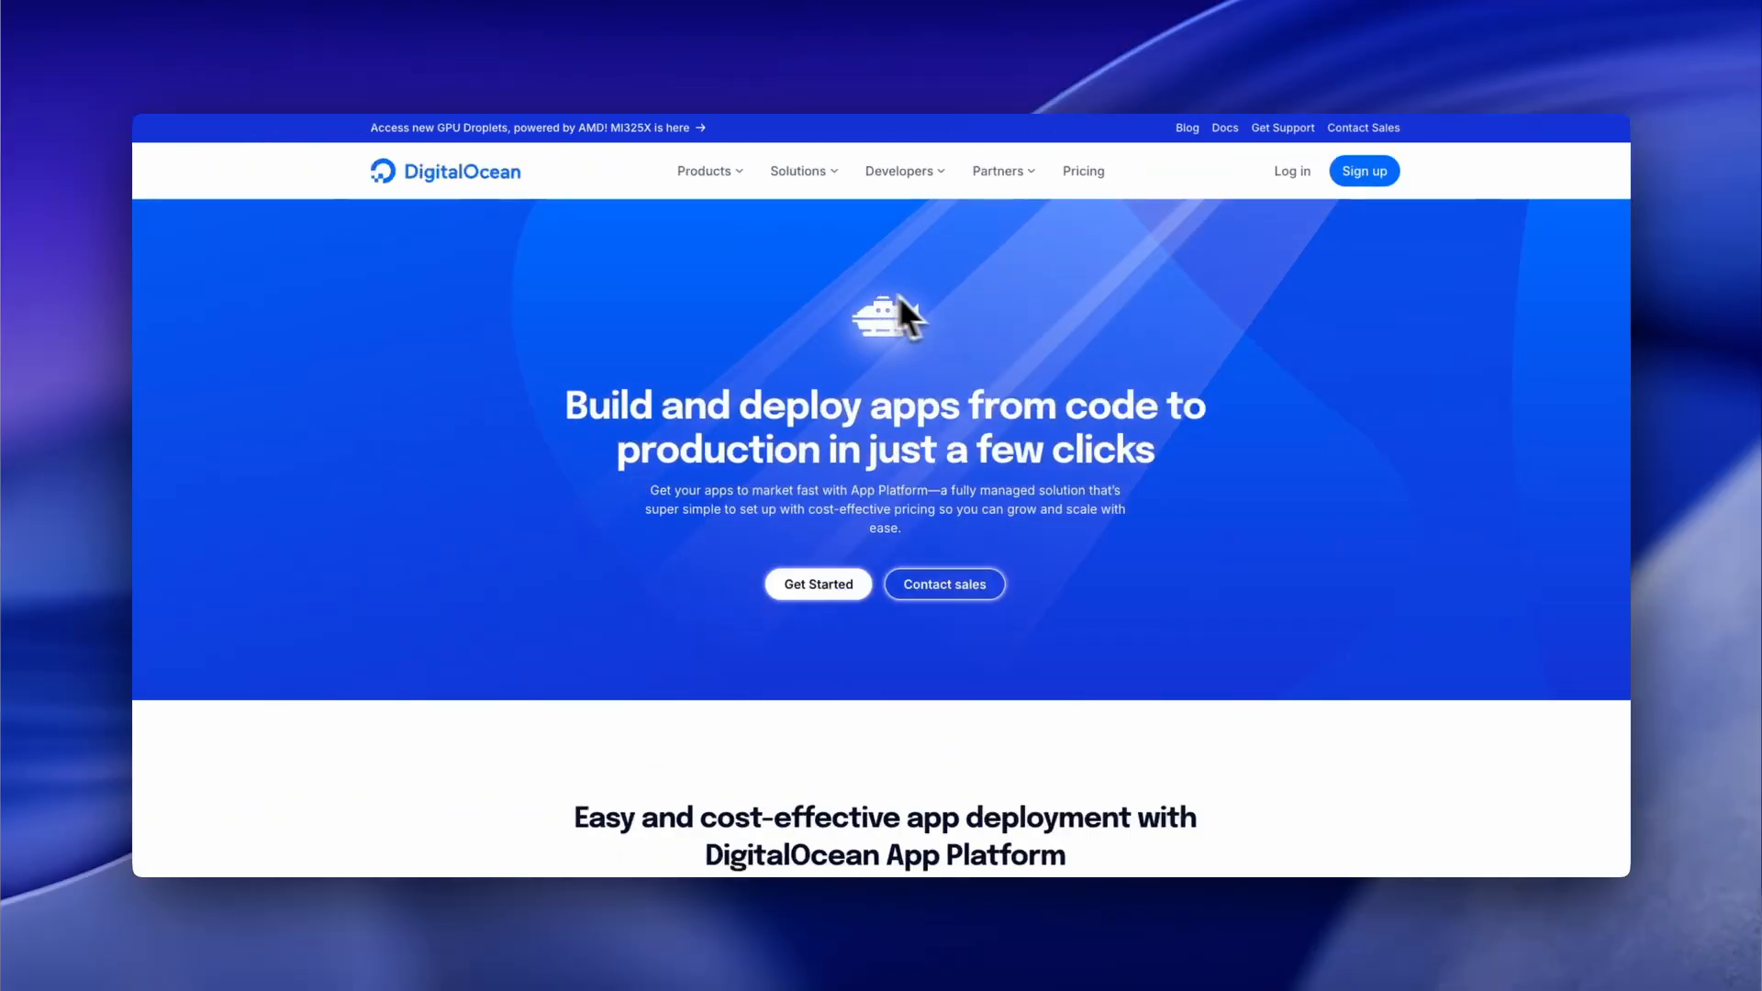
- Scroll through the live Community Guestbook messages and switch to the project's GitHub repo tab
scroll(down, 3)
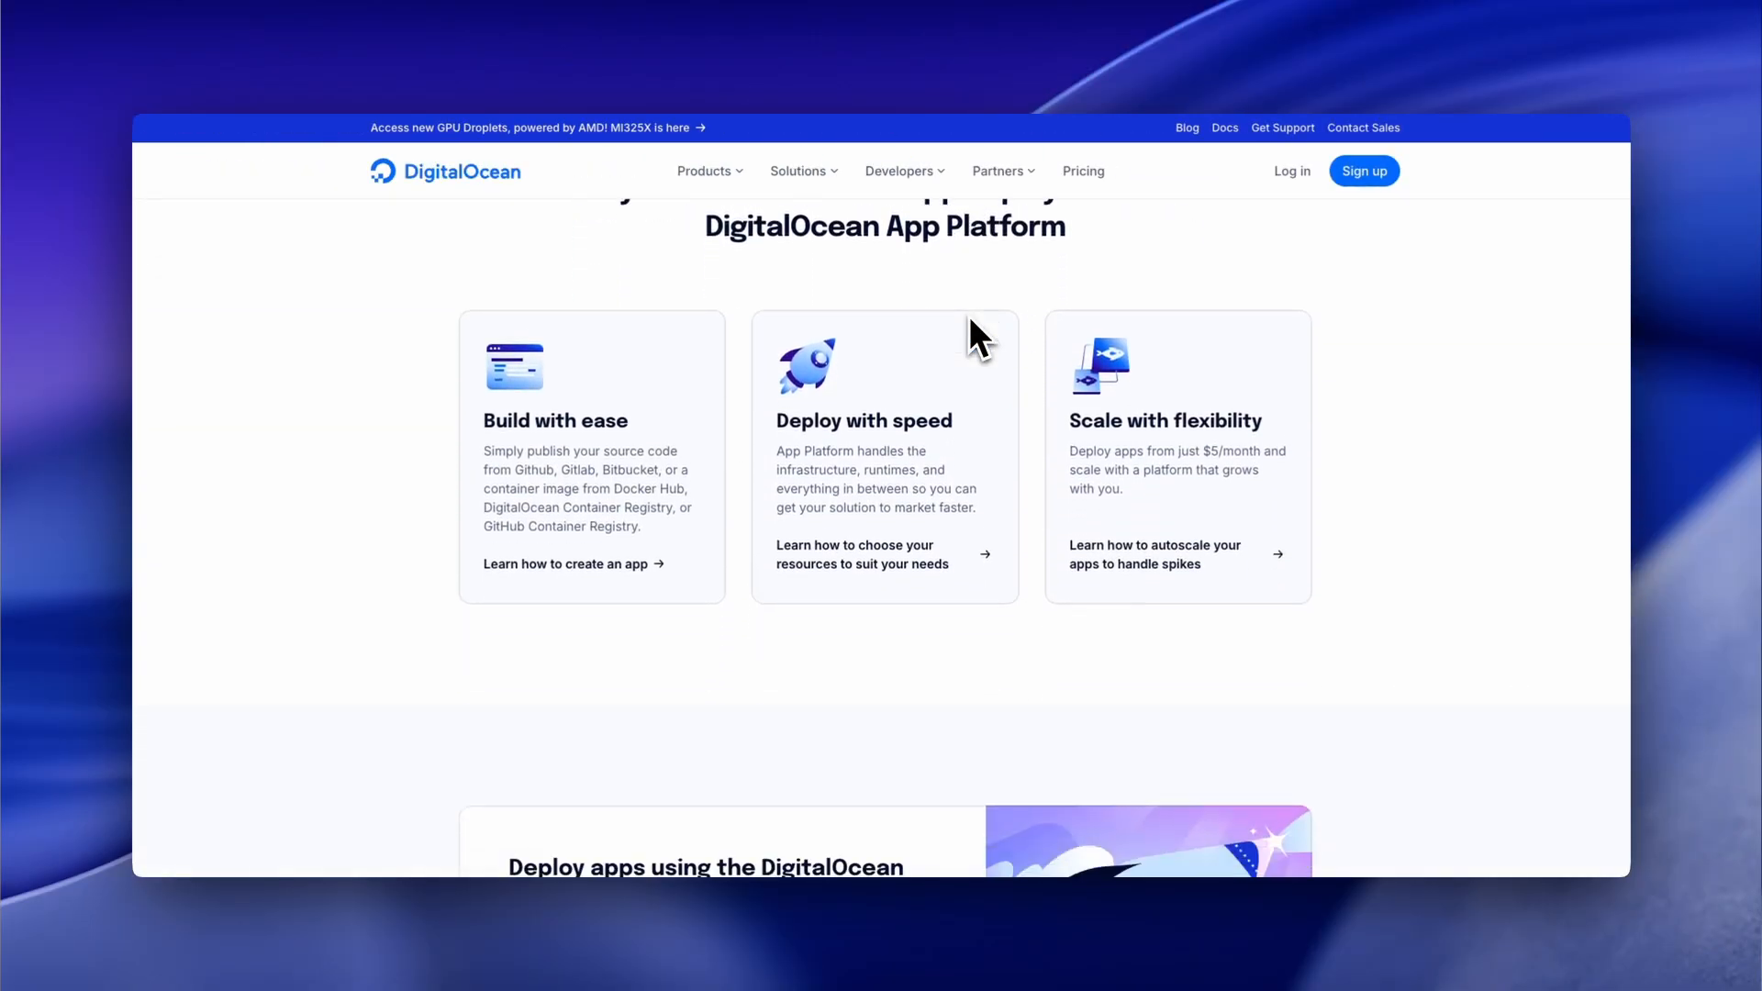
scroll(down, 3)
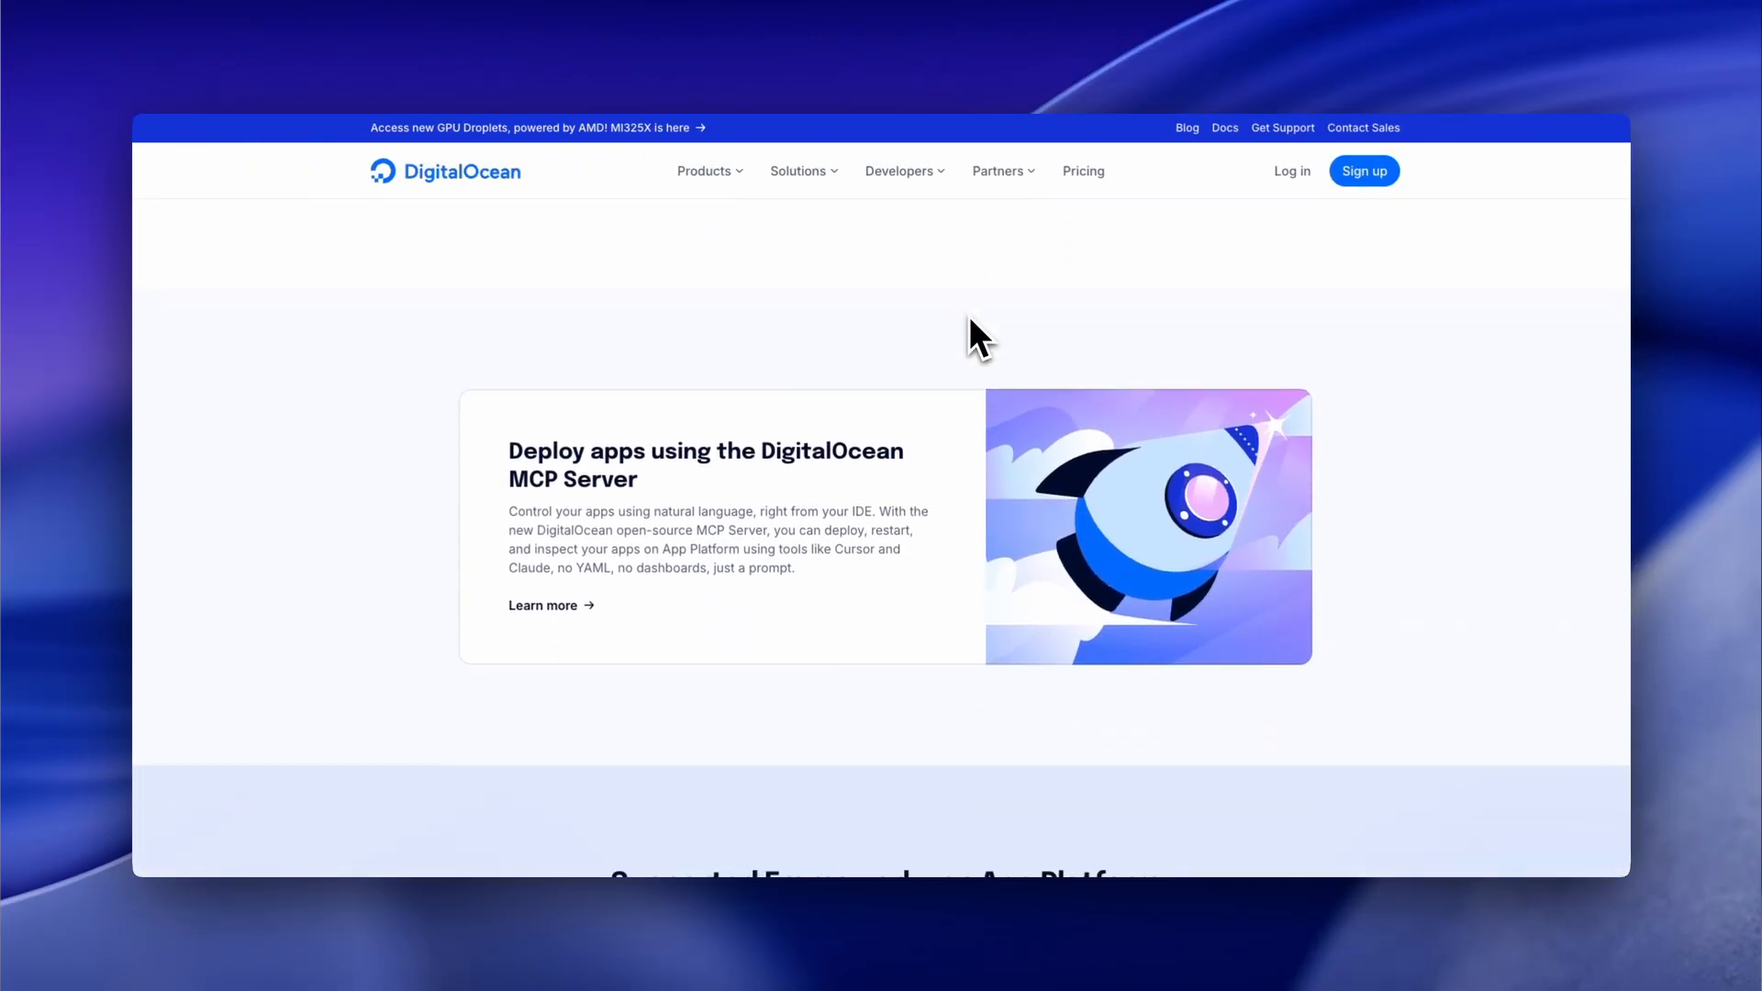
click(594, 26)
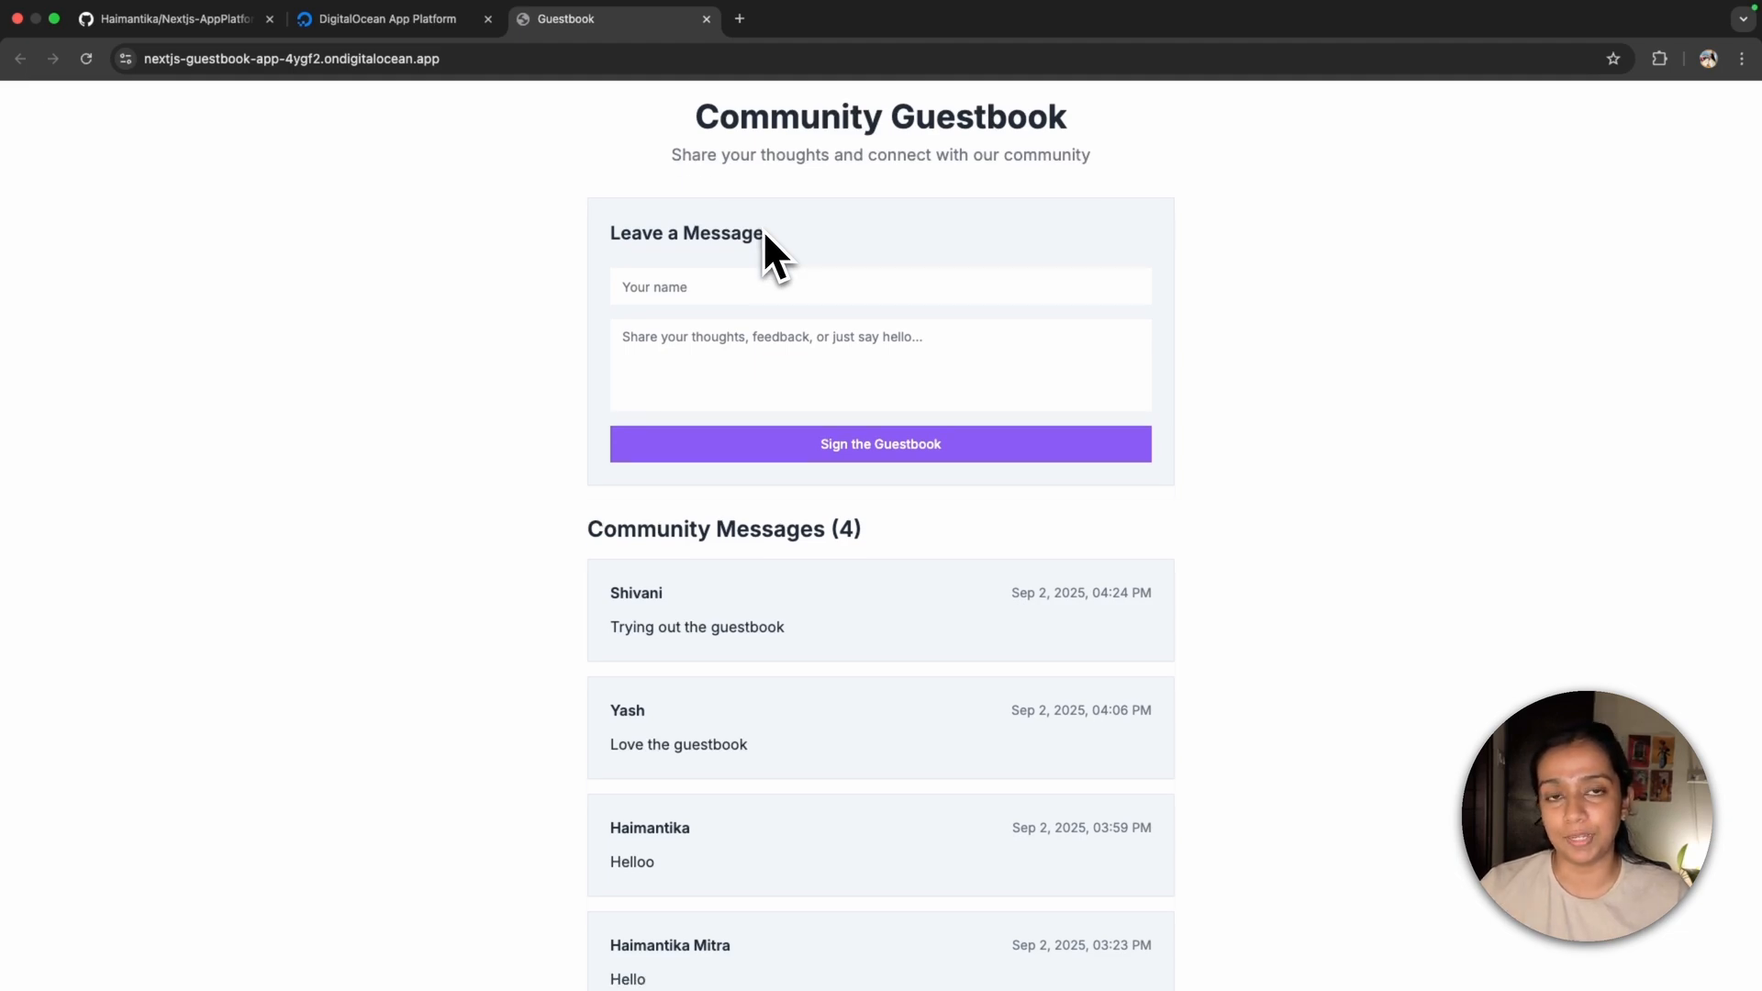
- Review the README's Deploy to DigitalOcean option and start creating the managed PostgreSQL database cluster
click(169, 25)
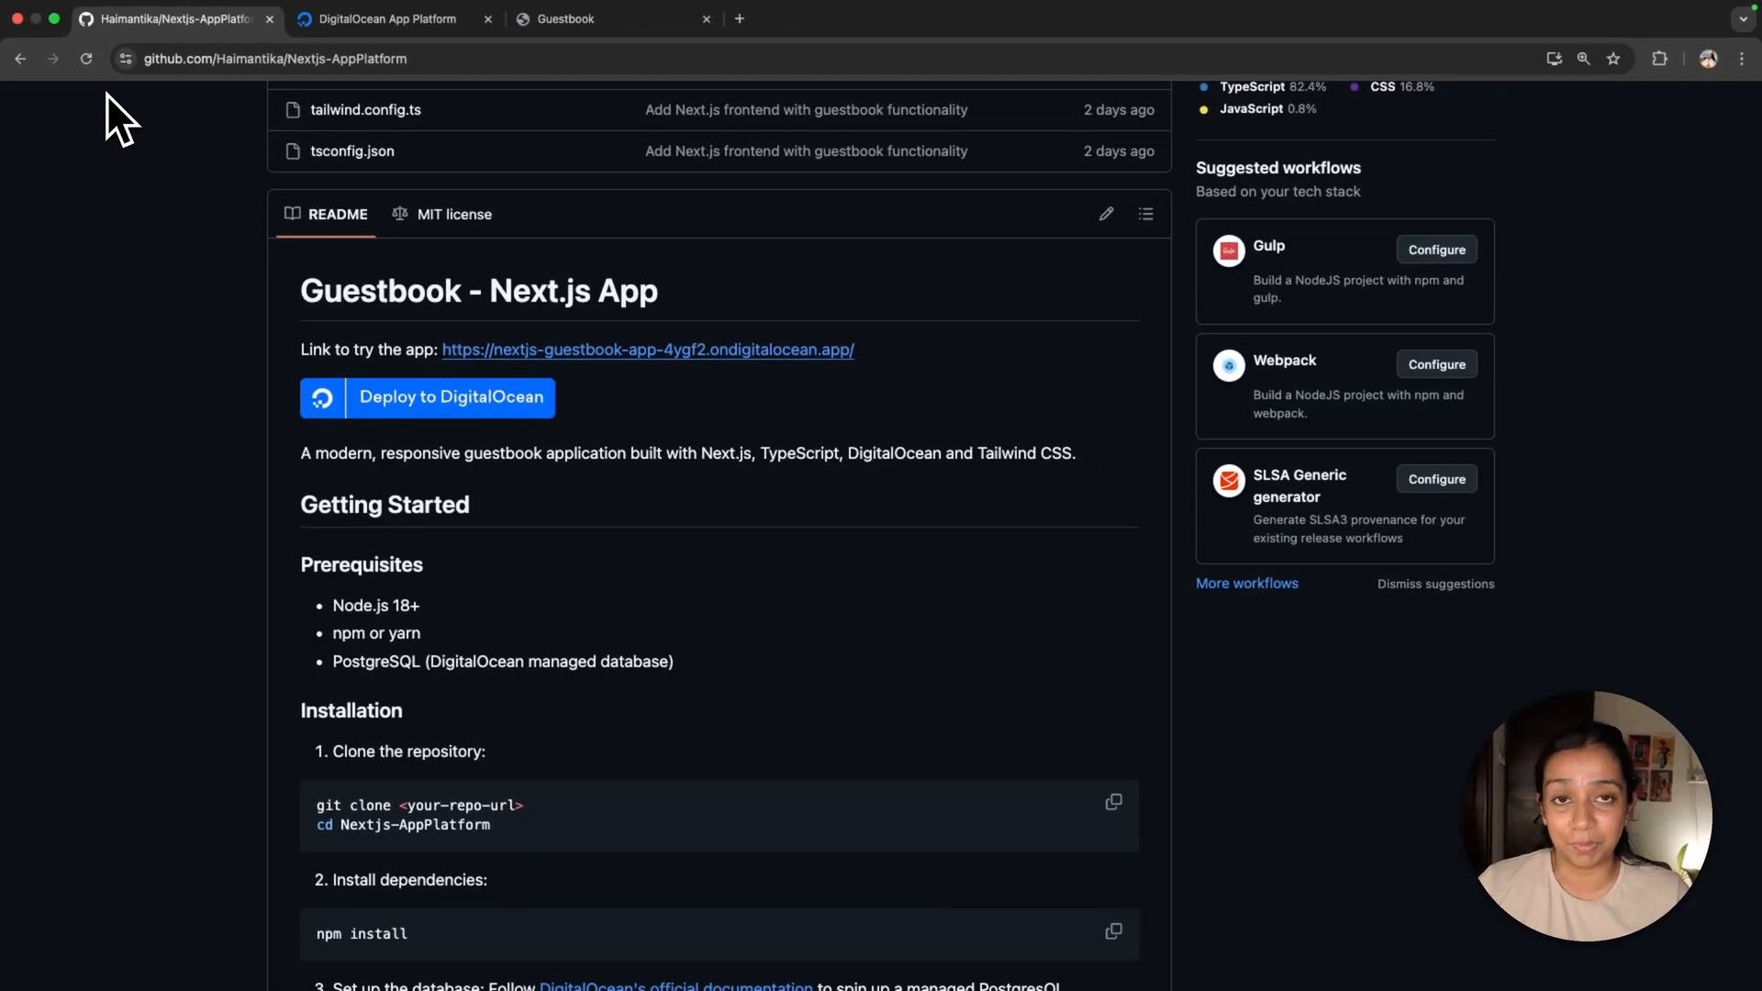
scroll(down, 3)
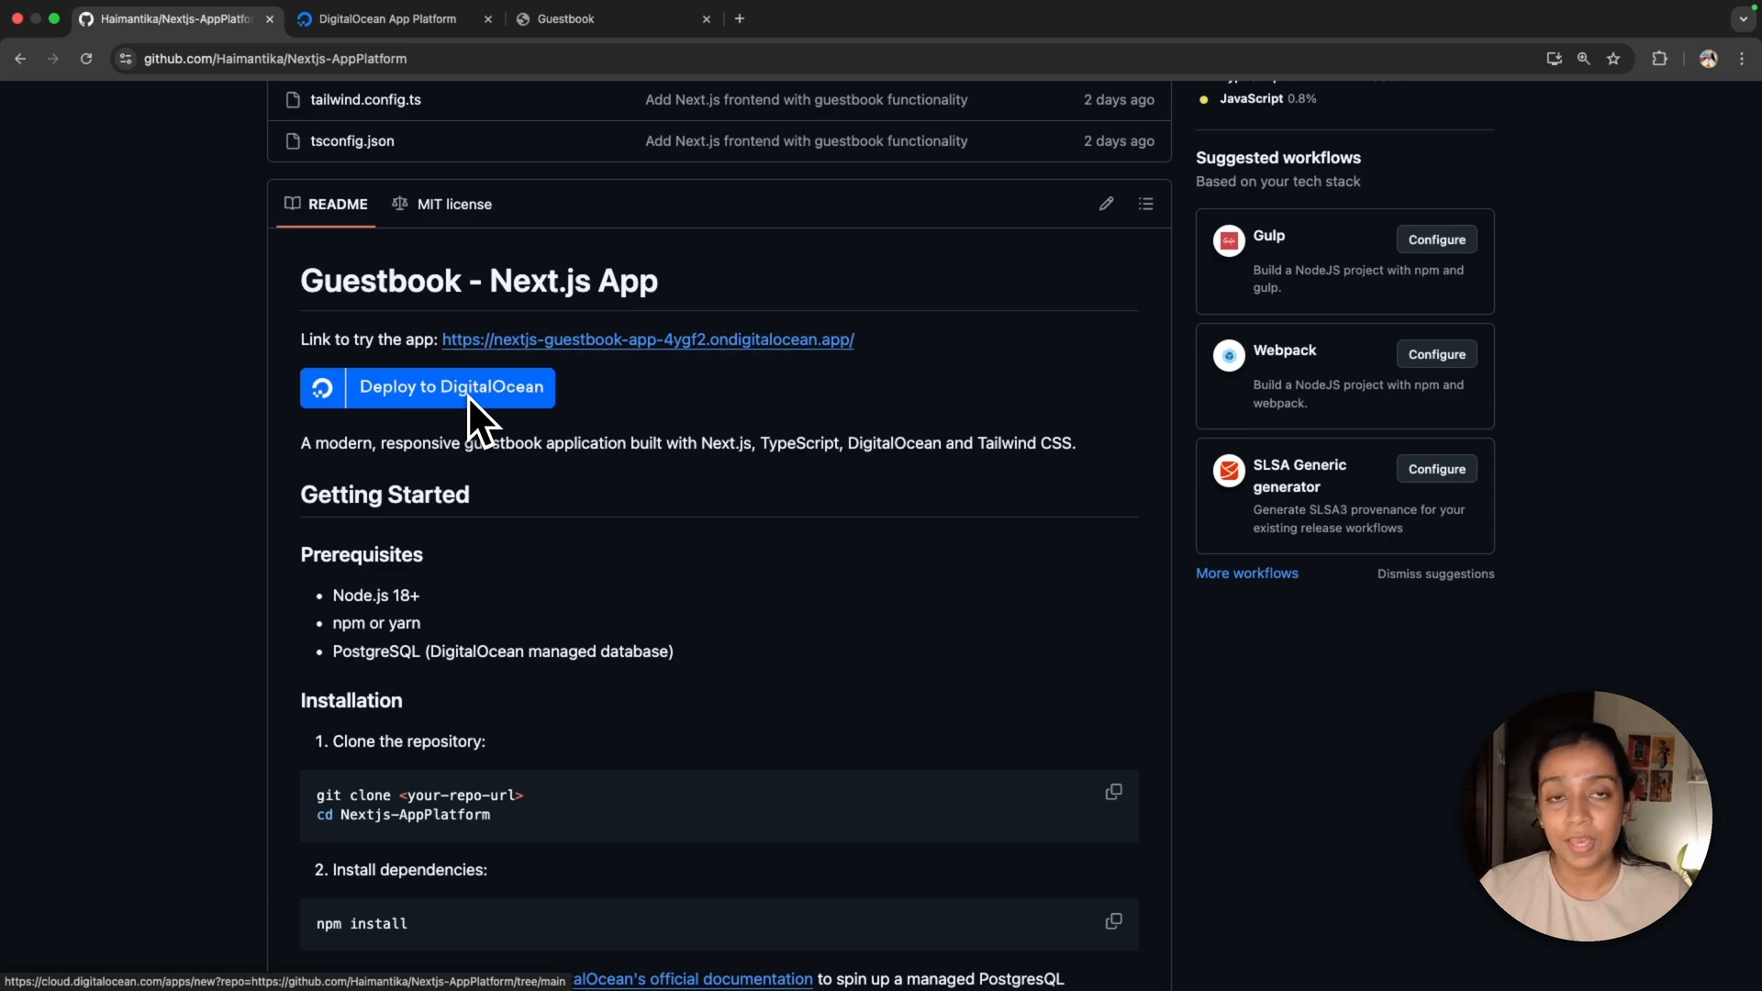
click(428, 387)
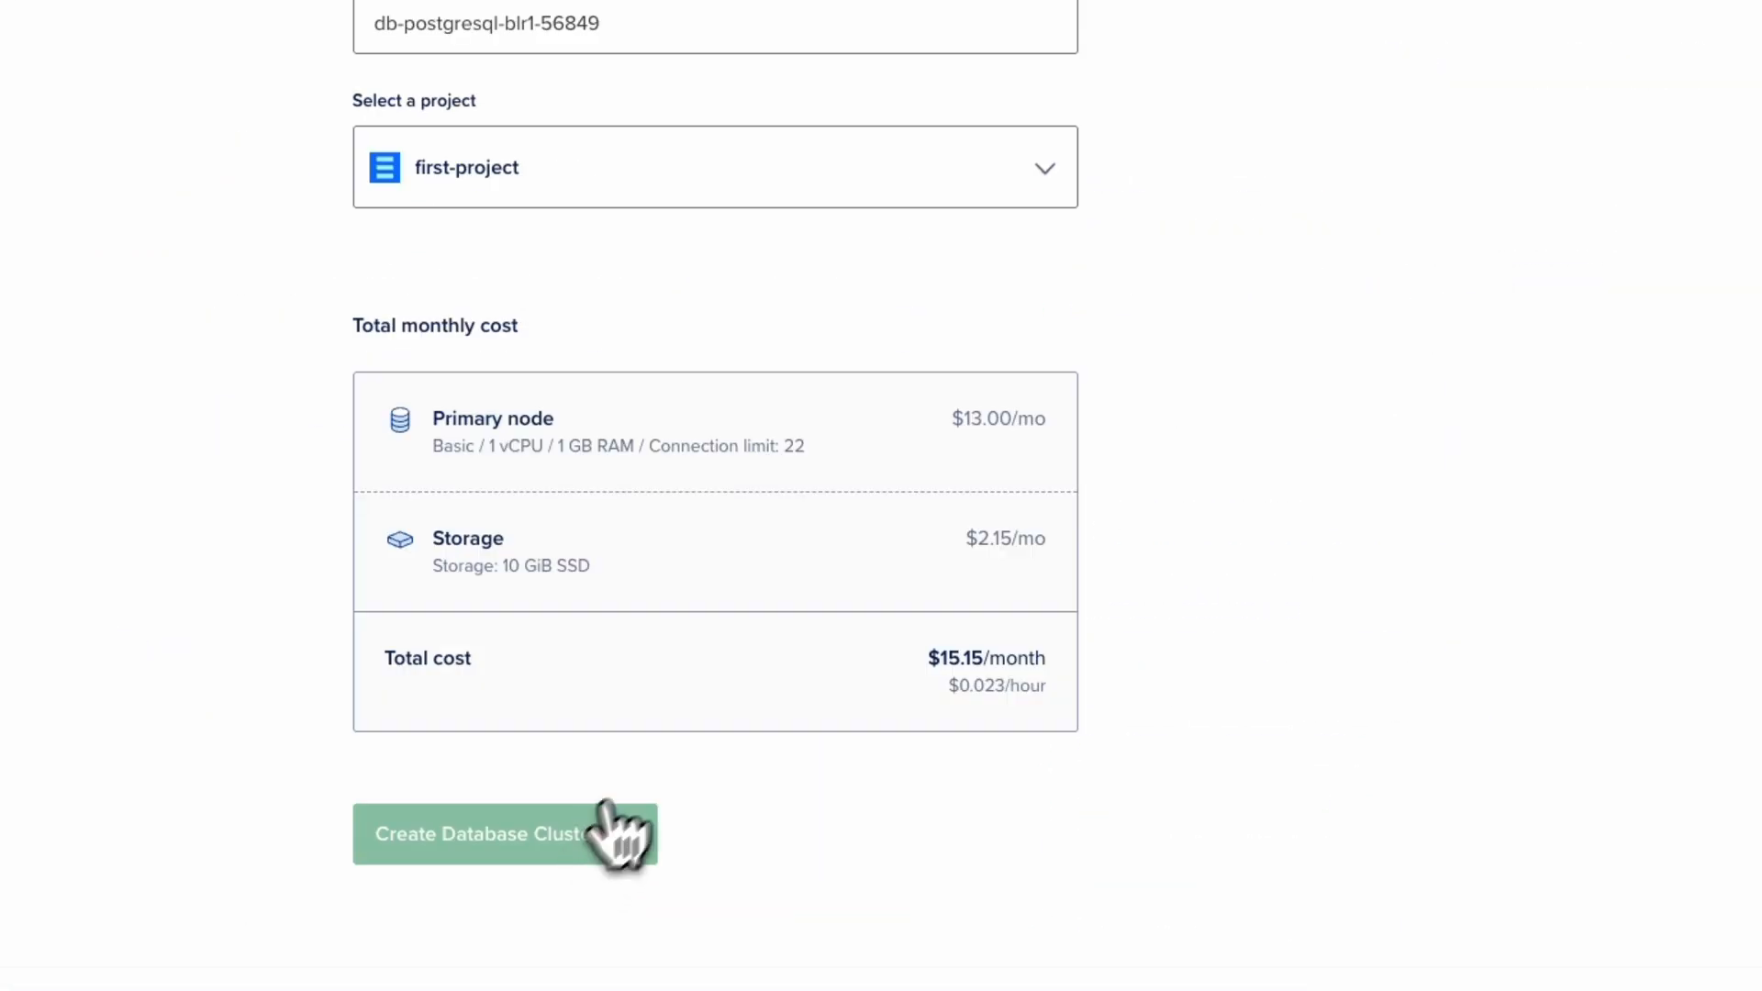
click(503, 833)
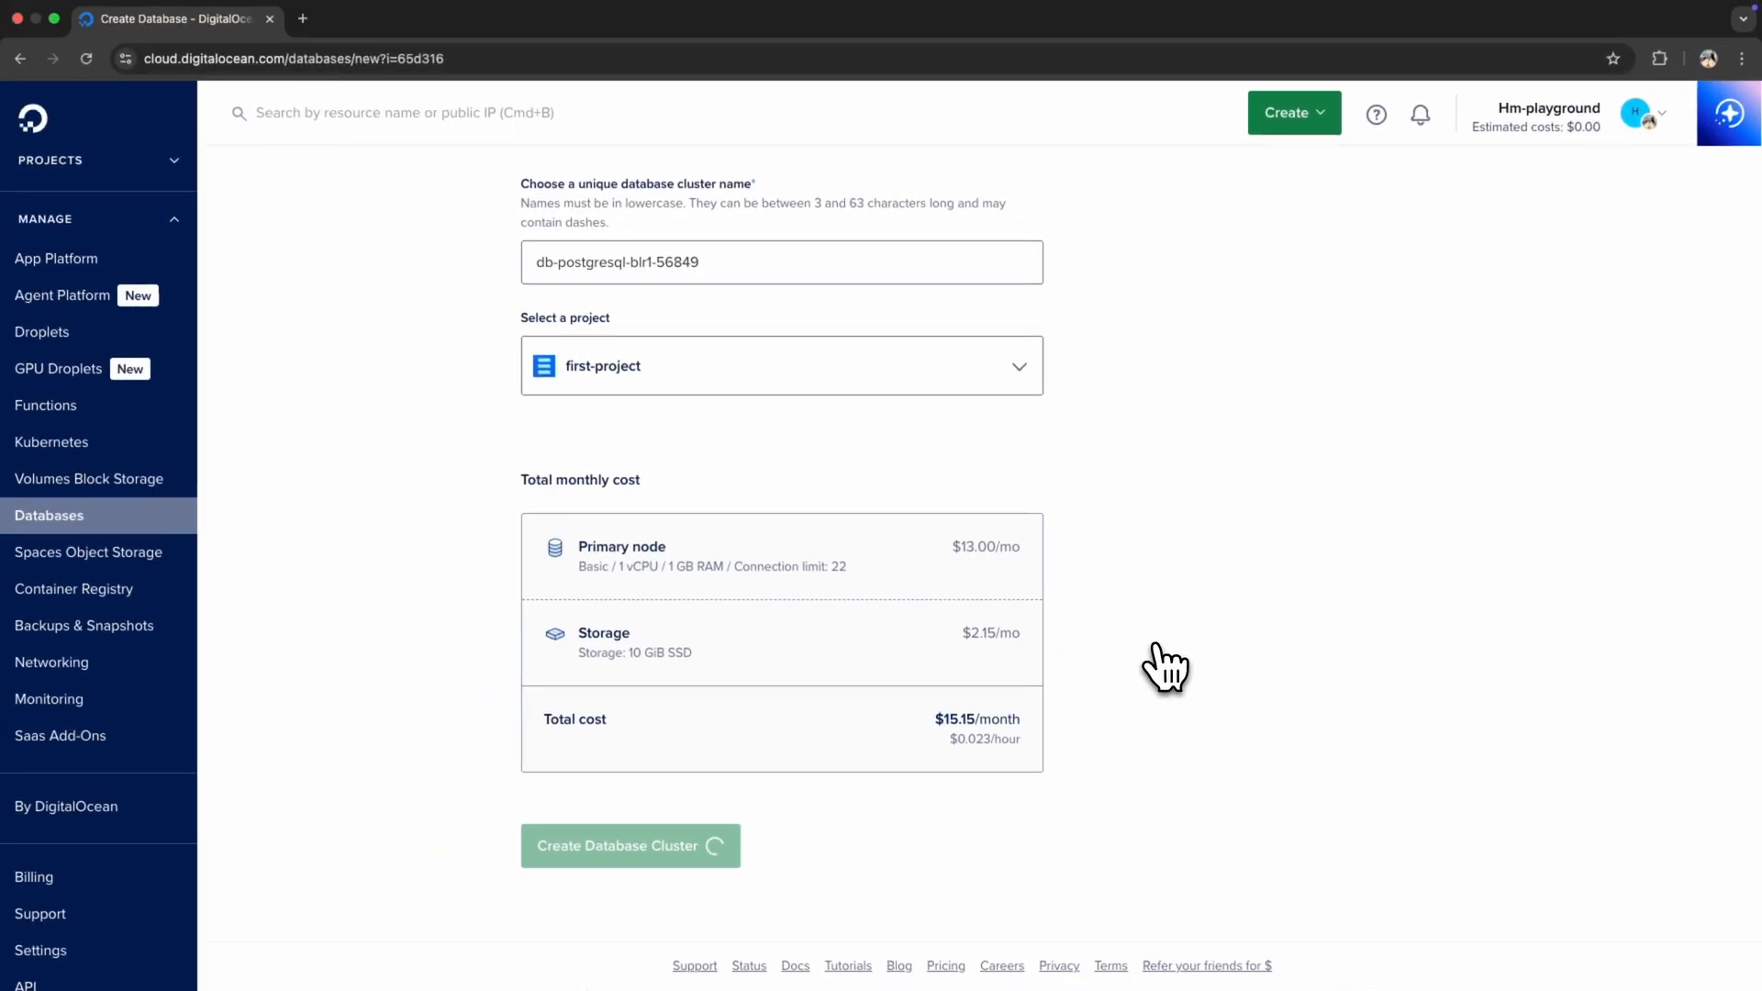
click(629, 844)
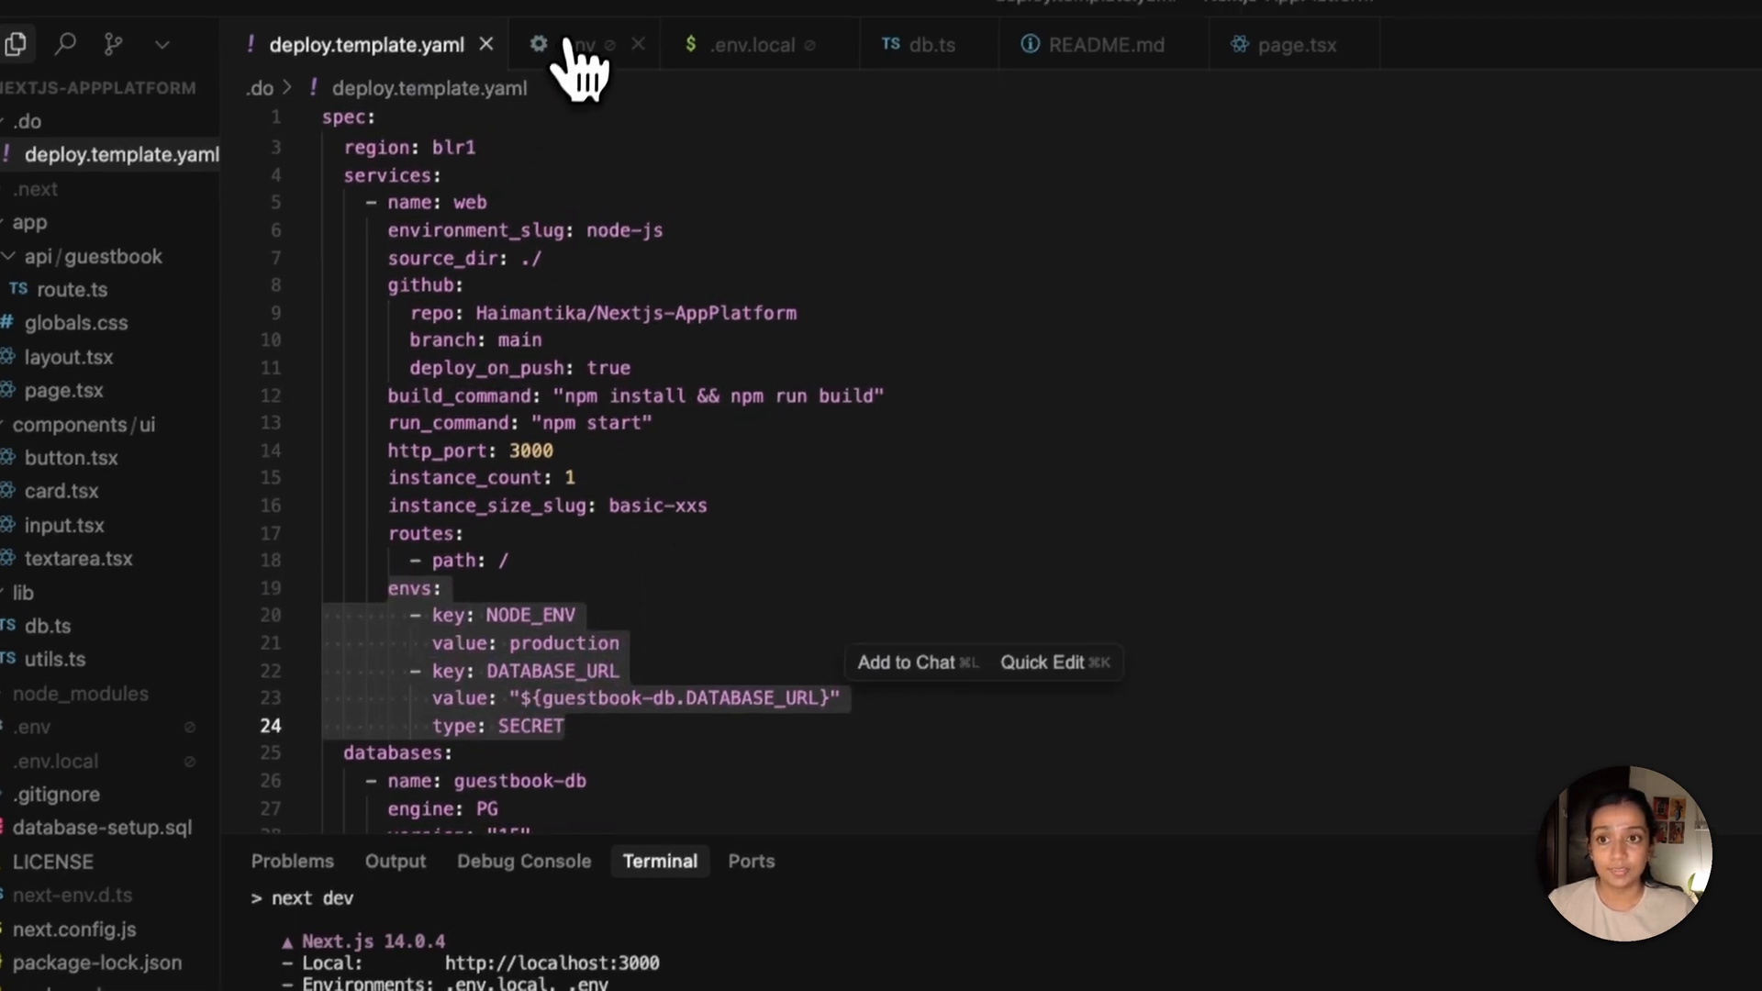
- Return from deploy.template.yaml in Cursor to the GitHub repository README tab
click(576, 44)
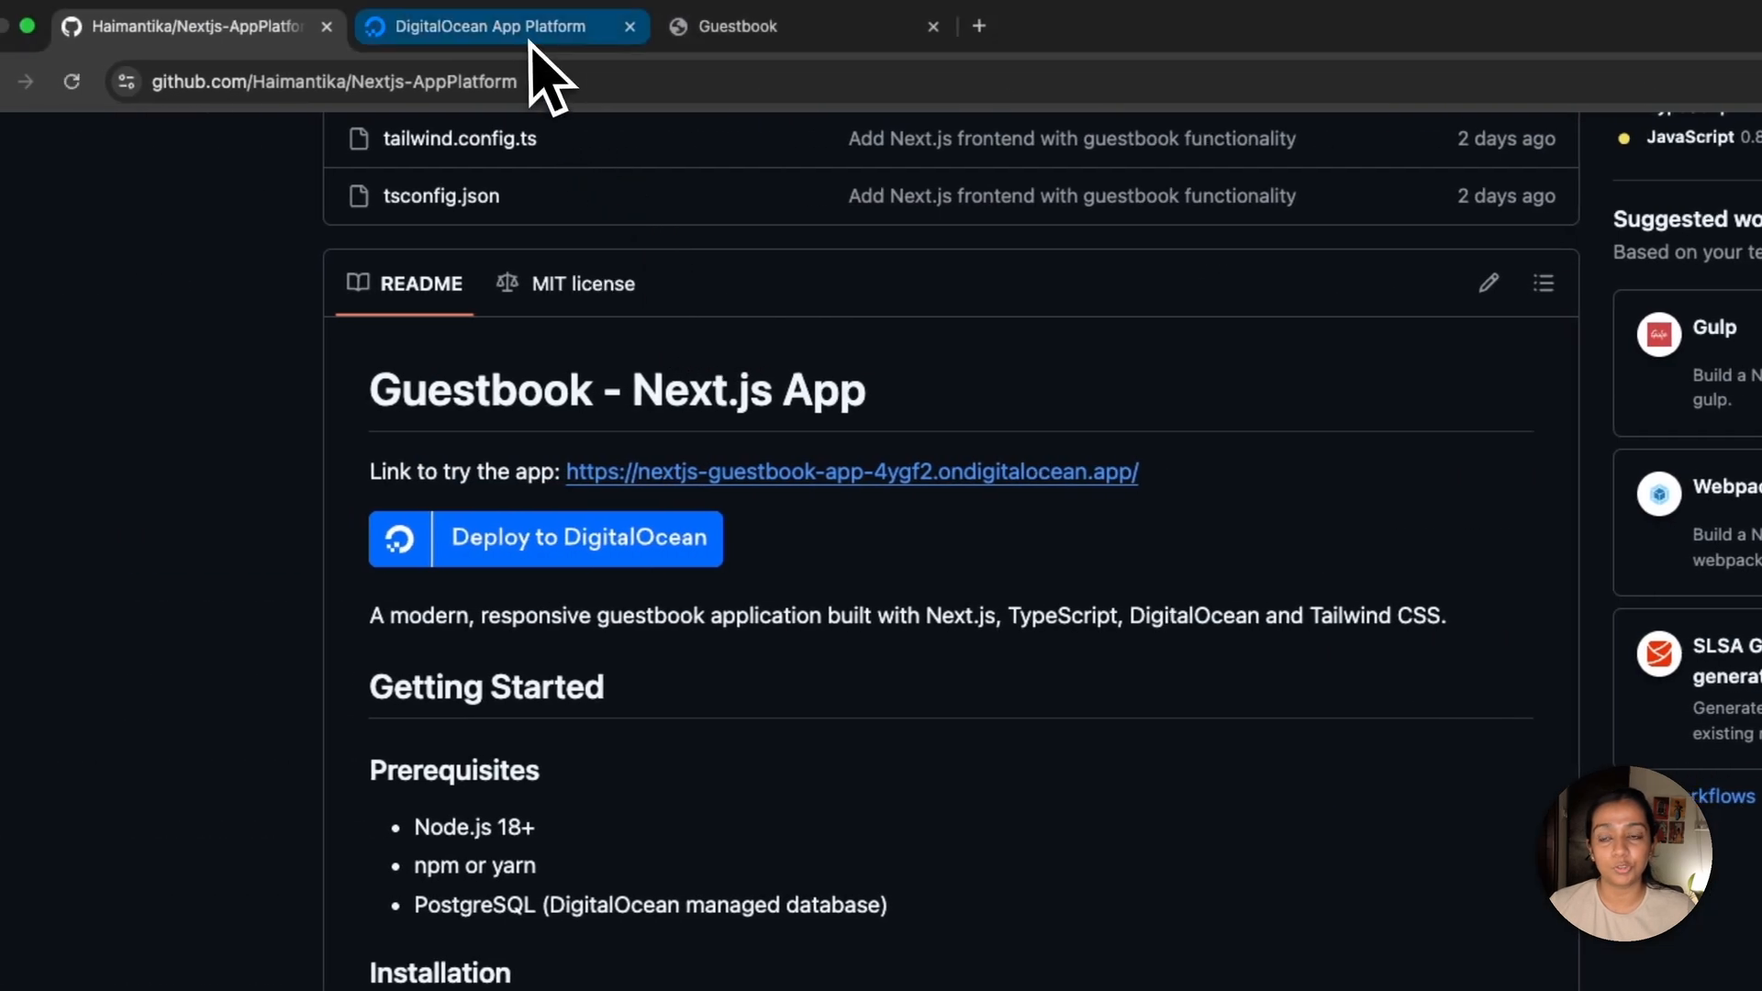
- Show the DigitalOcean App Platform apps list with demo-tutorial1 and other existing apps
click(499, 26)
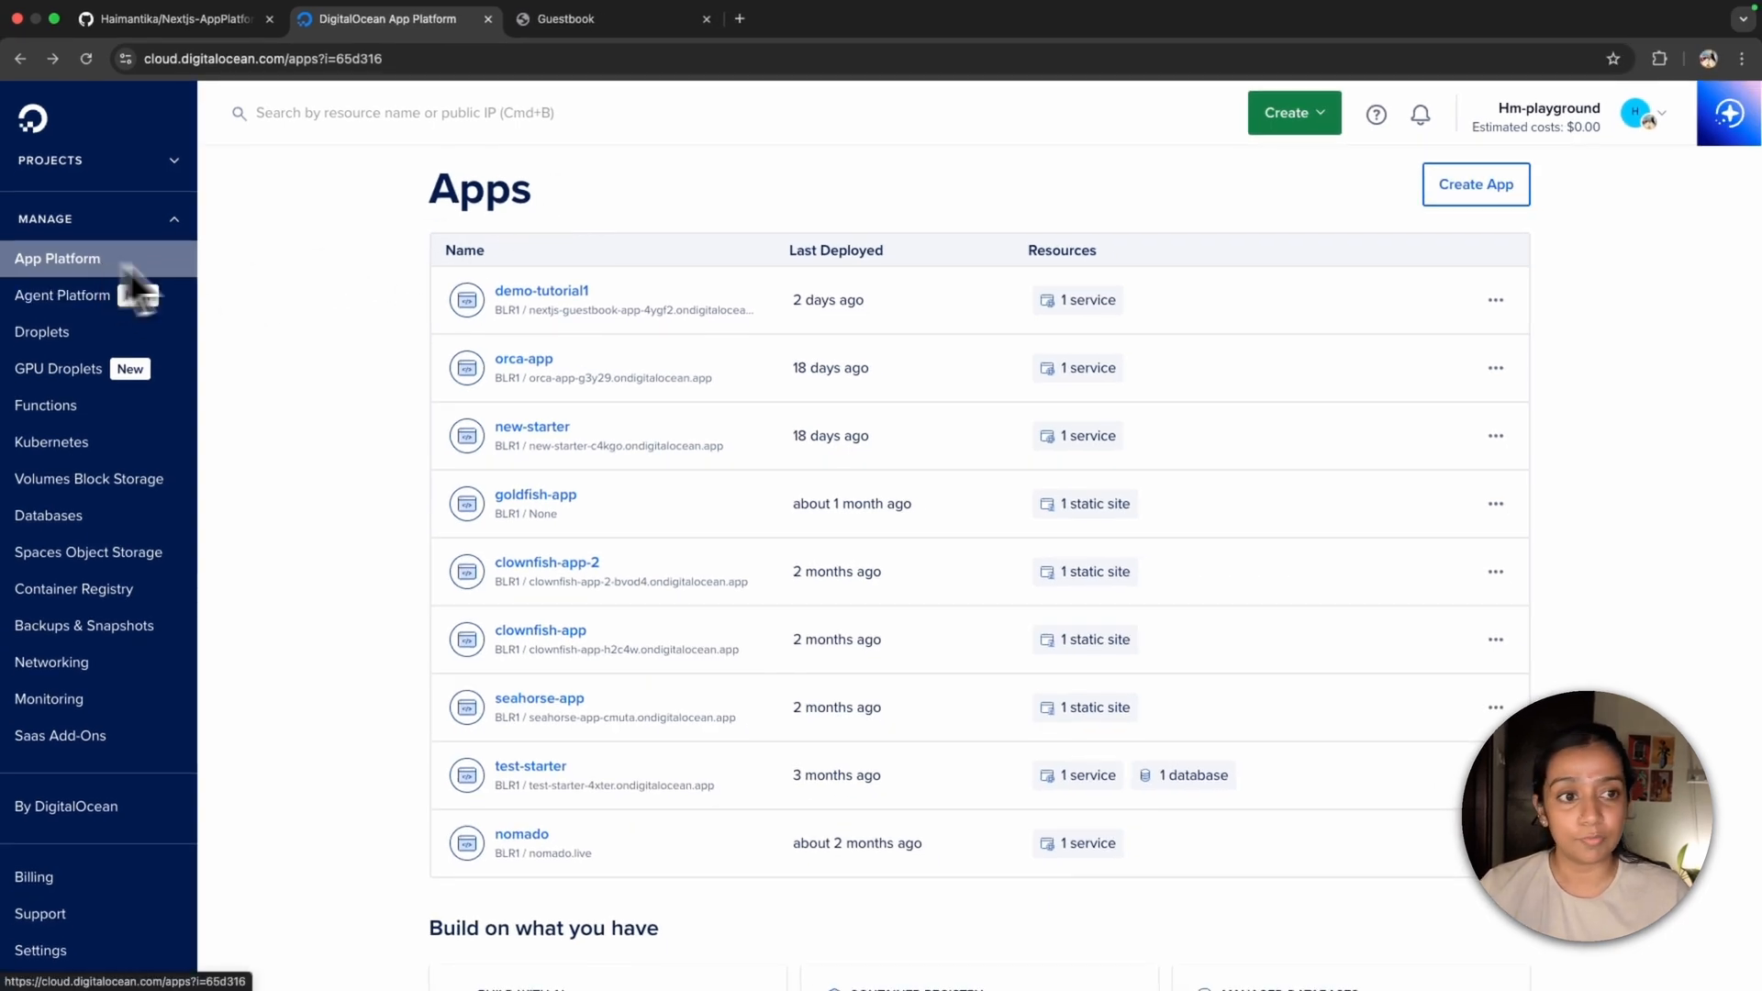
- Create a new app from GitHub repo Haimantika/Nextjs-AppPlatform on branch main with Autodeploy enabled
click(1475, 183)
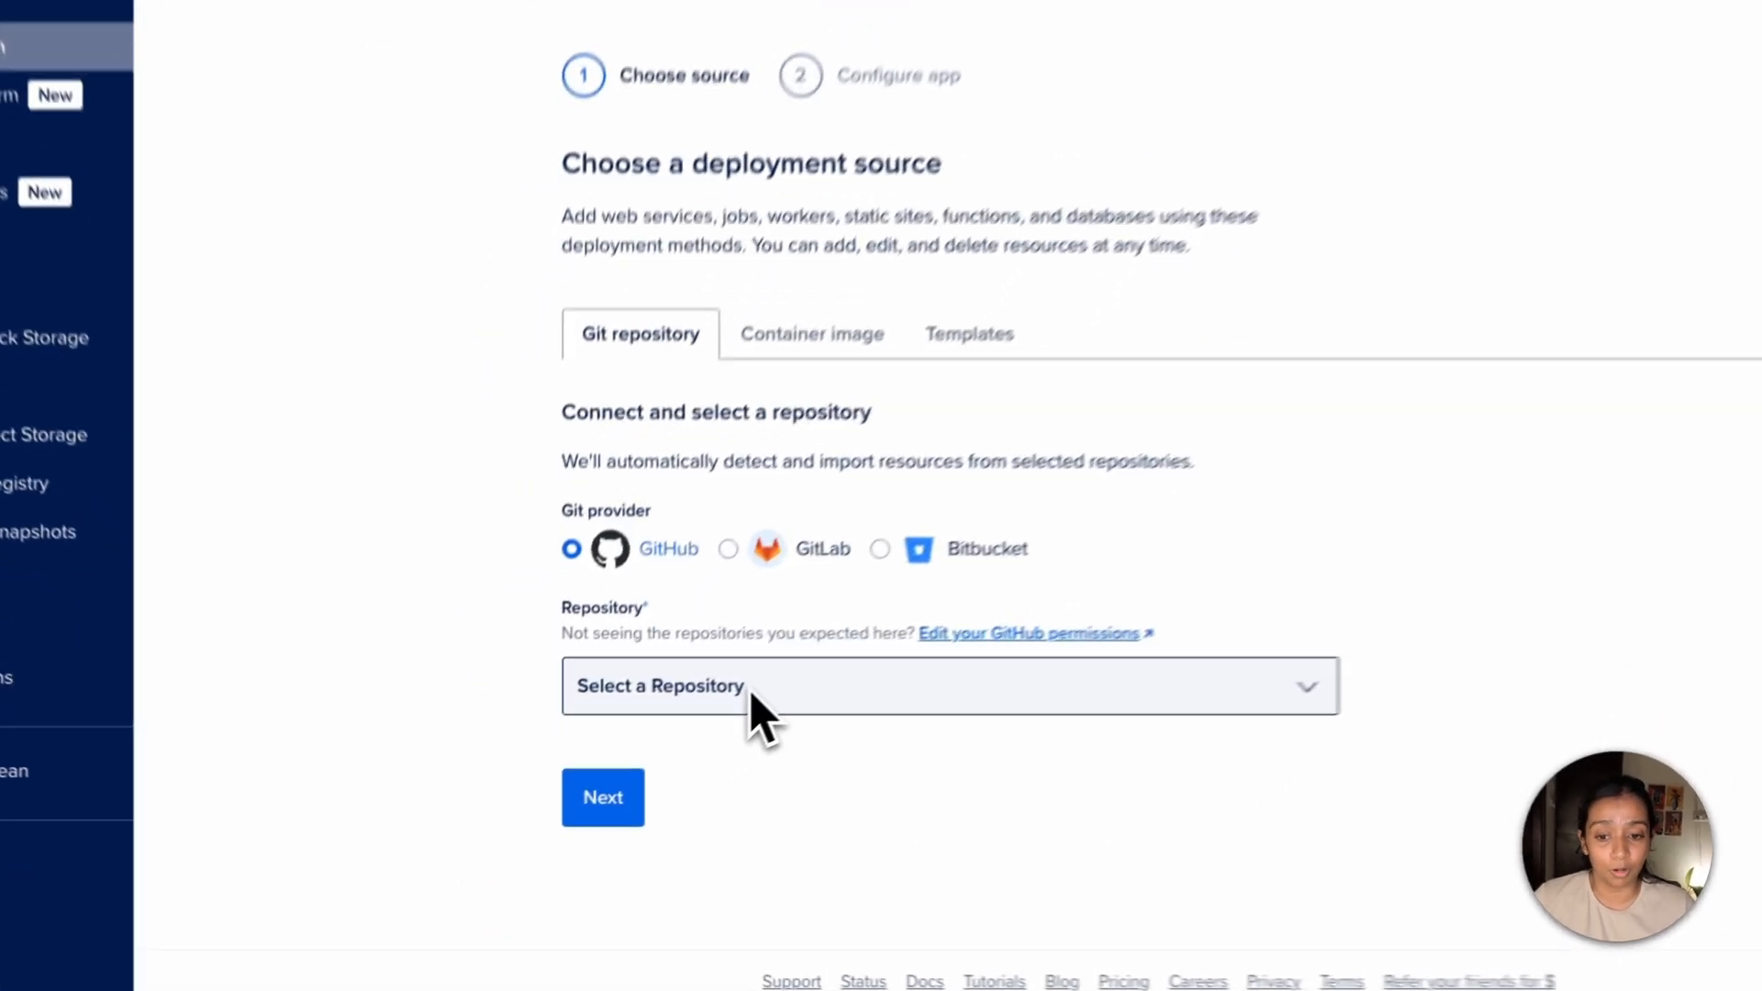
click(948, 685)
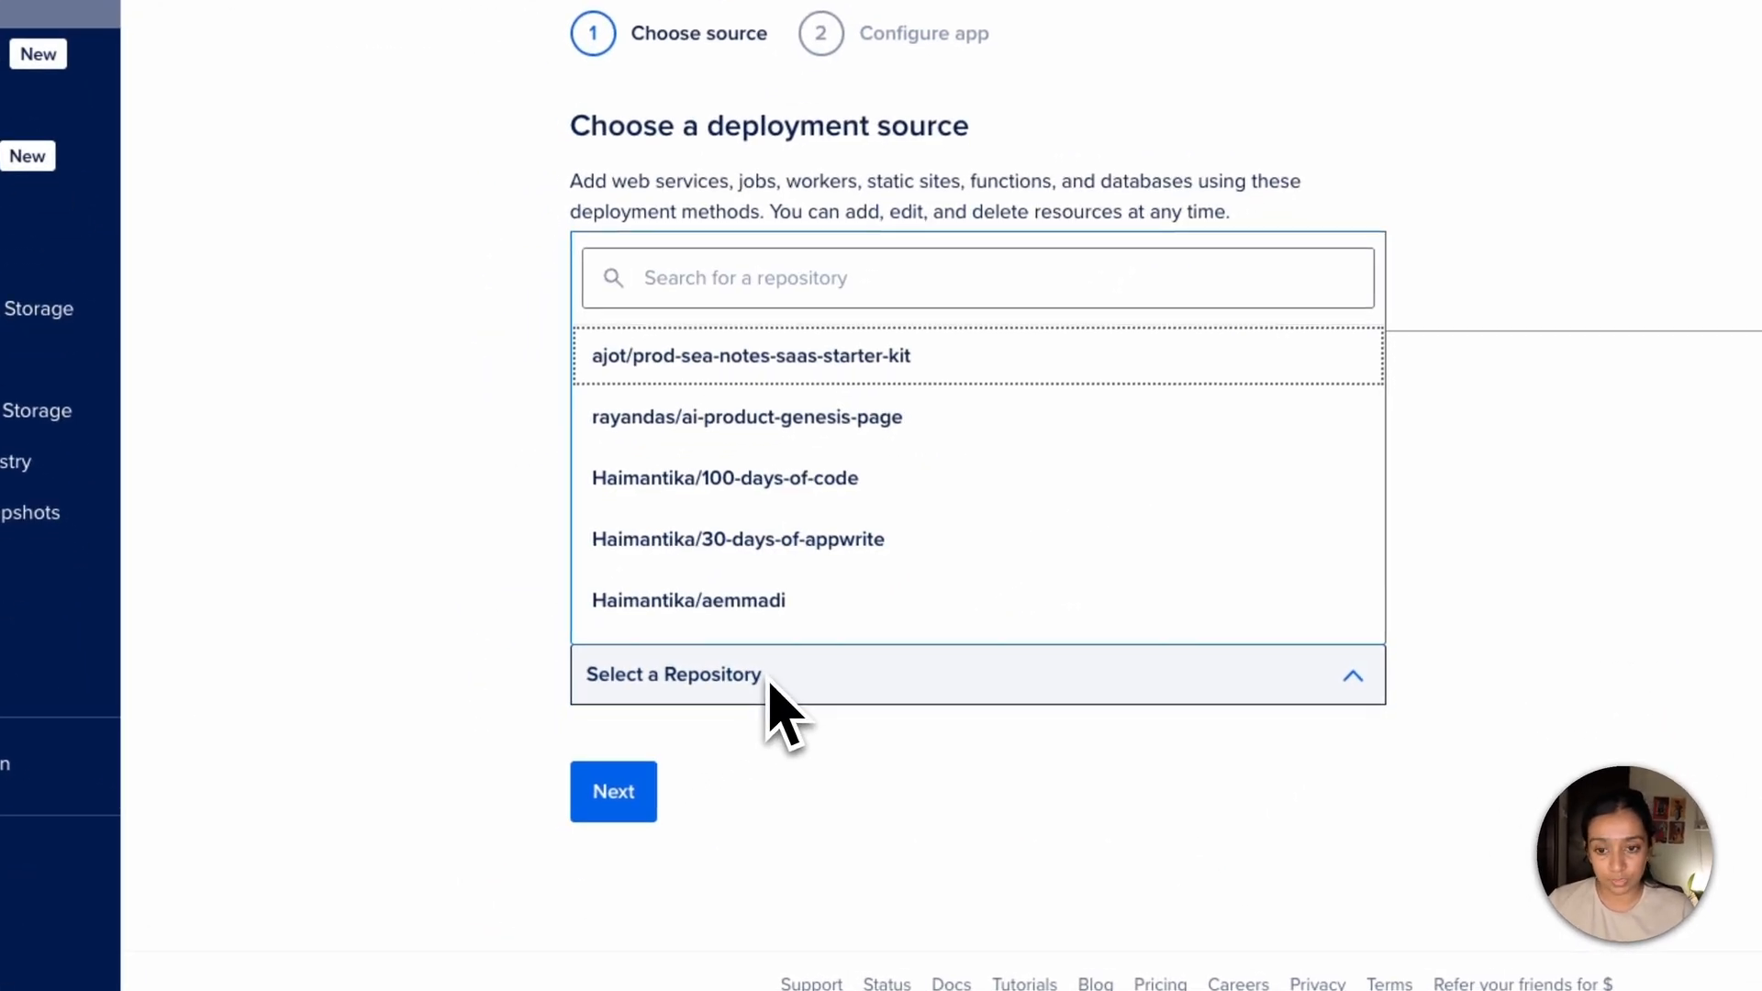
text(ne)
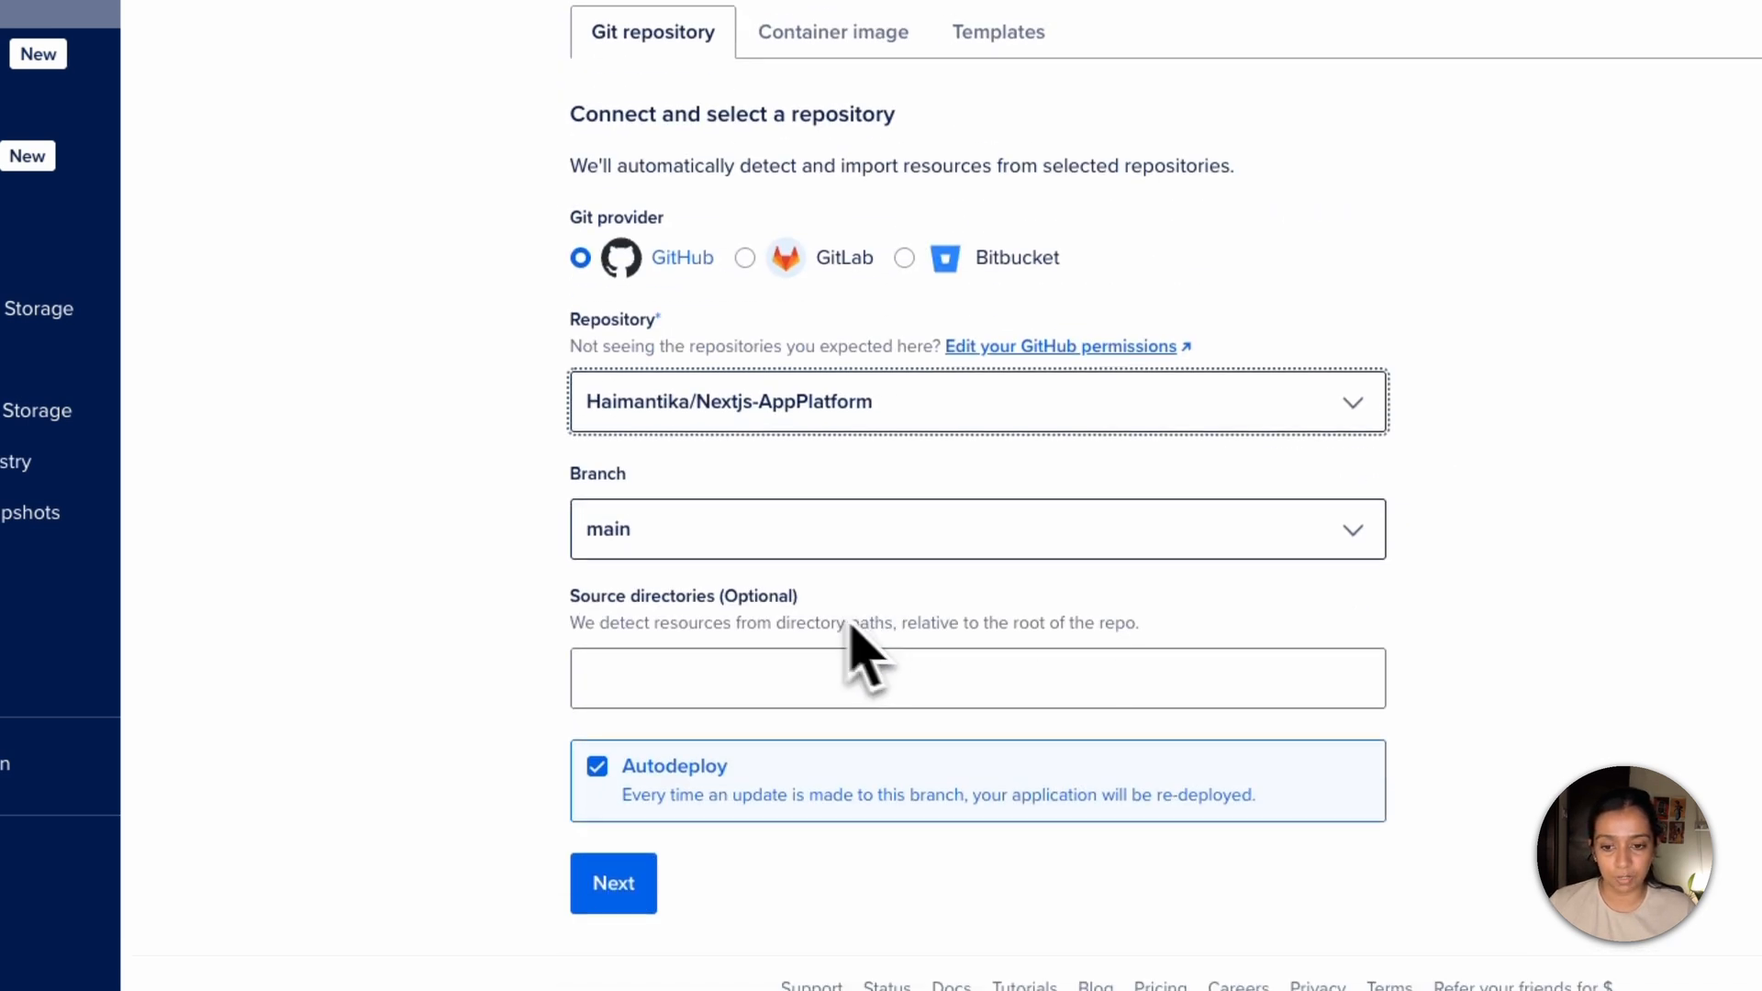
click(613, 882)
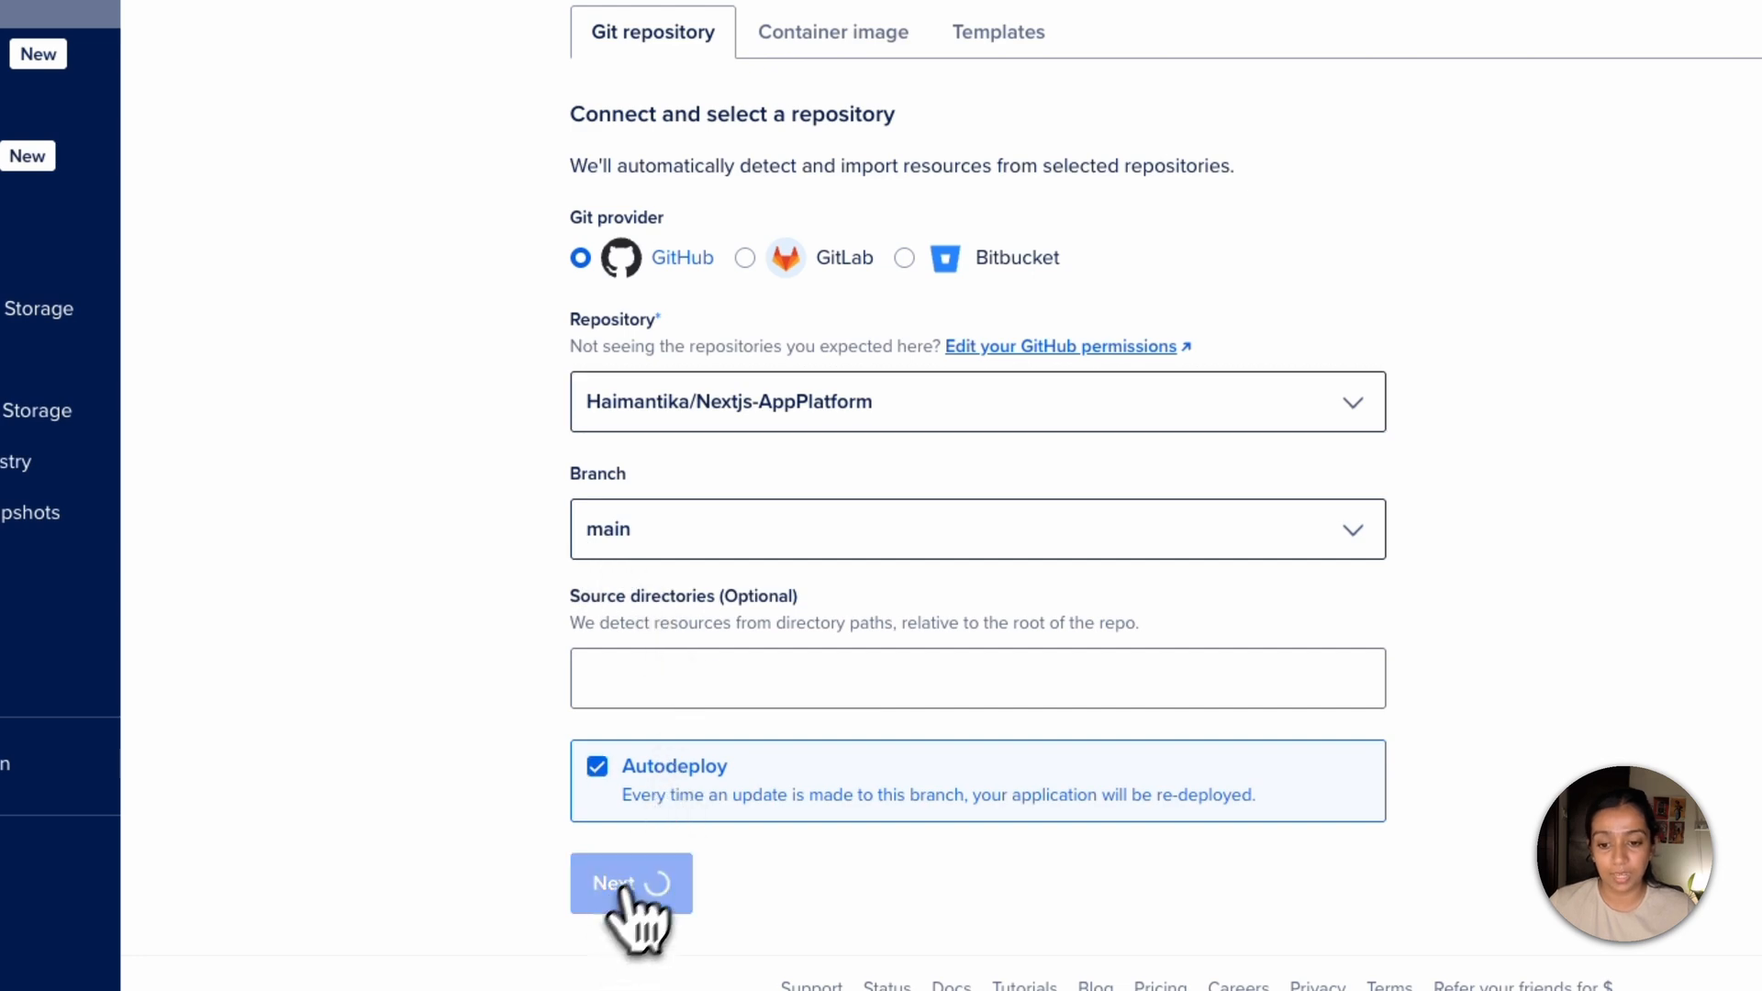
click(629, 882)
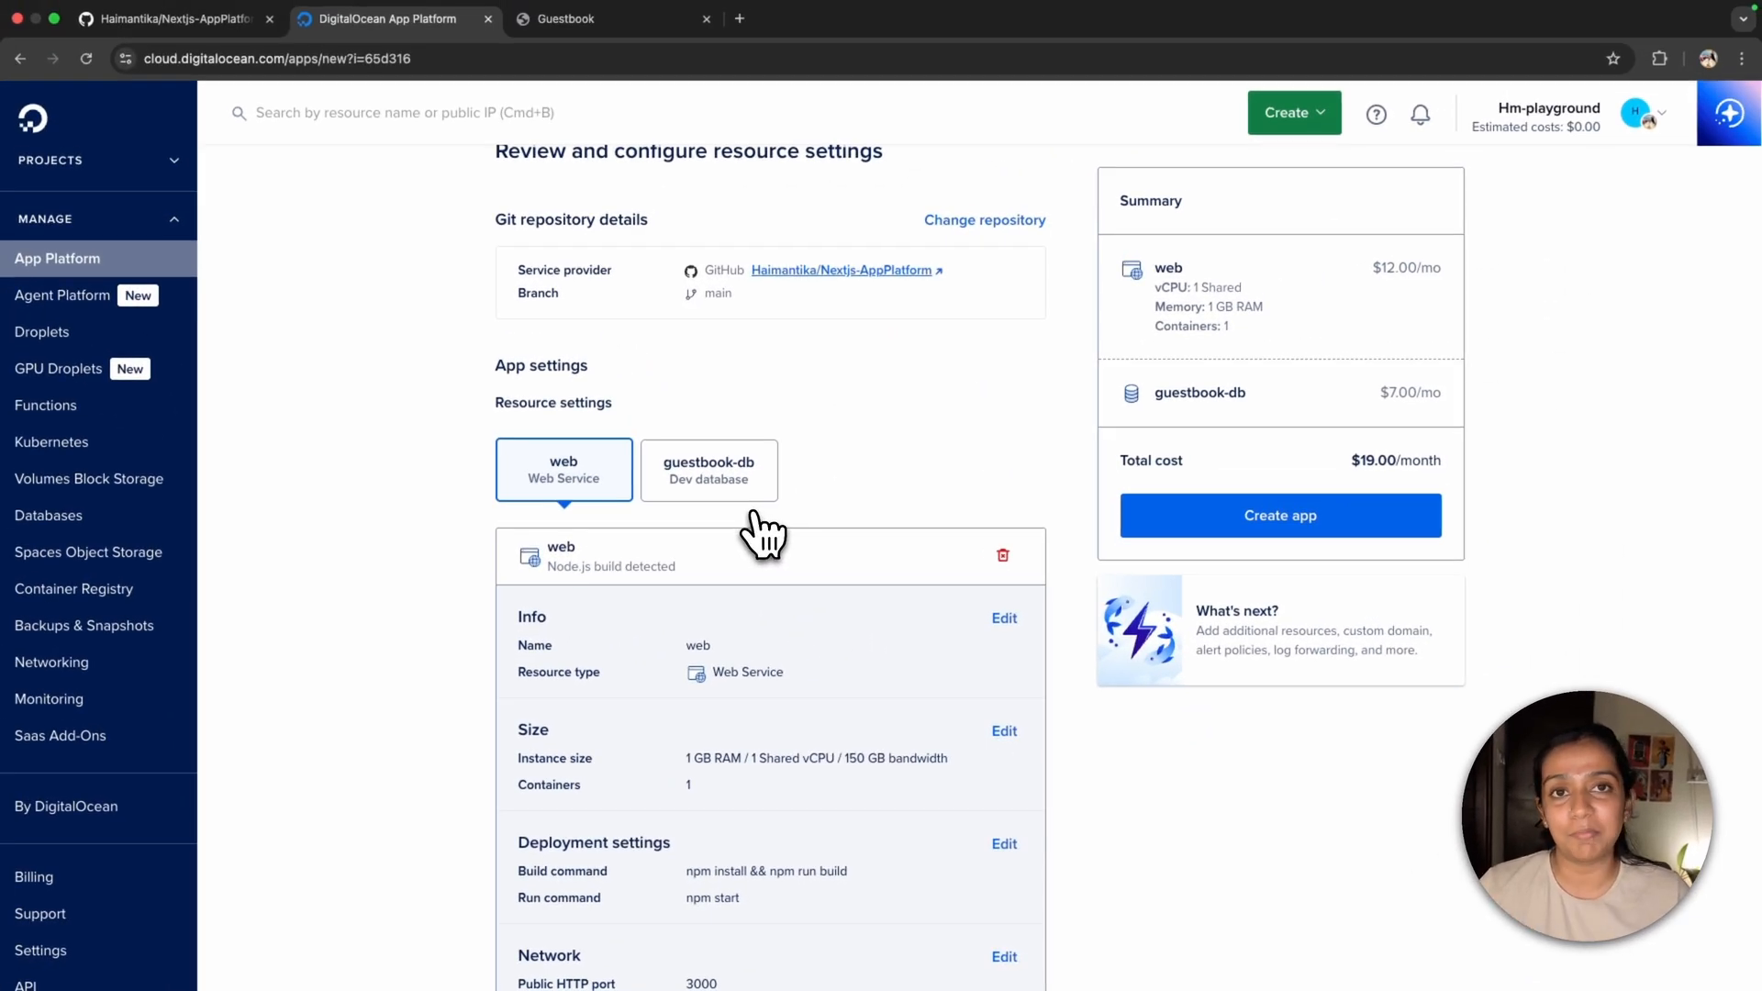
- Delete the guestbook-db dev database resource, leaving only the $12/month web service
click(708, 467)
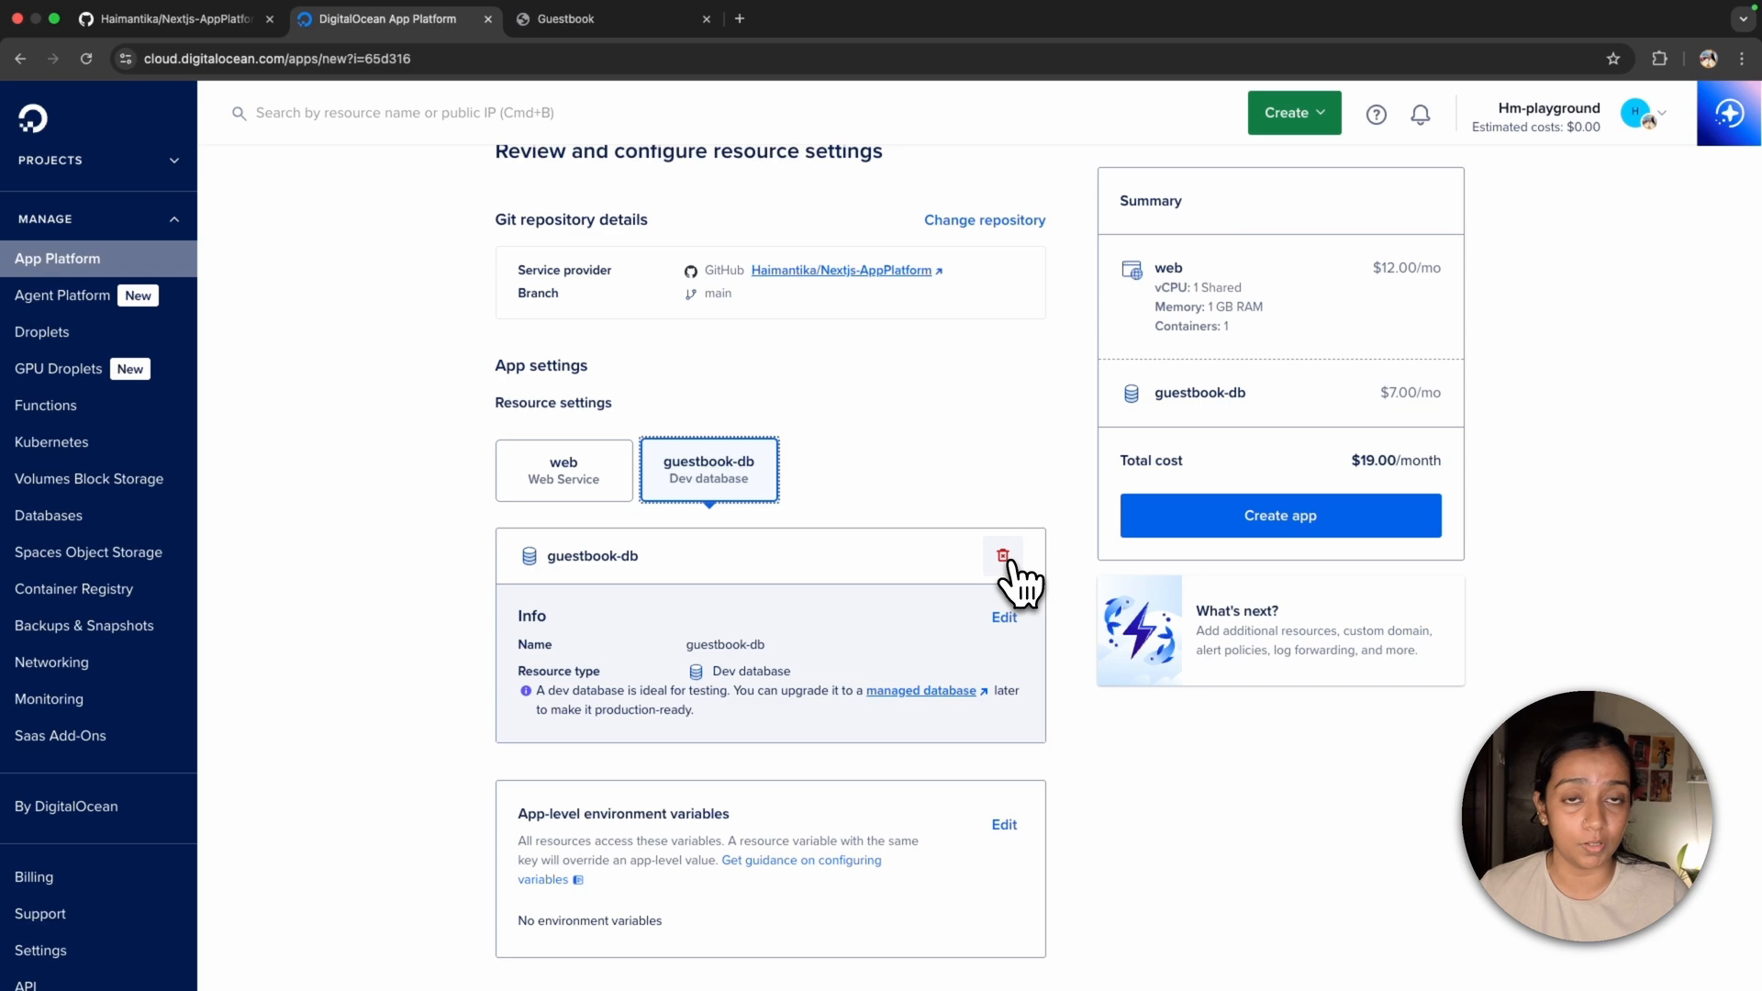
click(1002, 554)
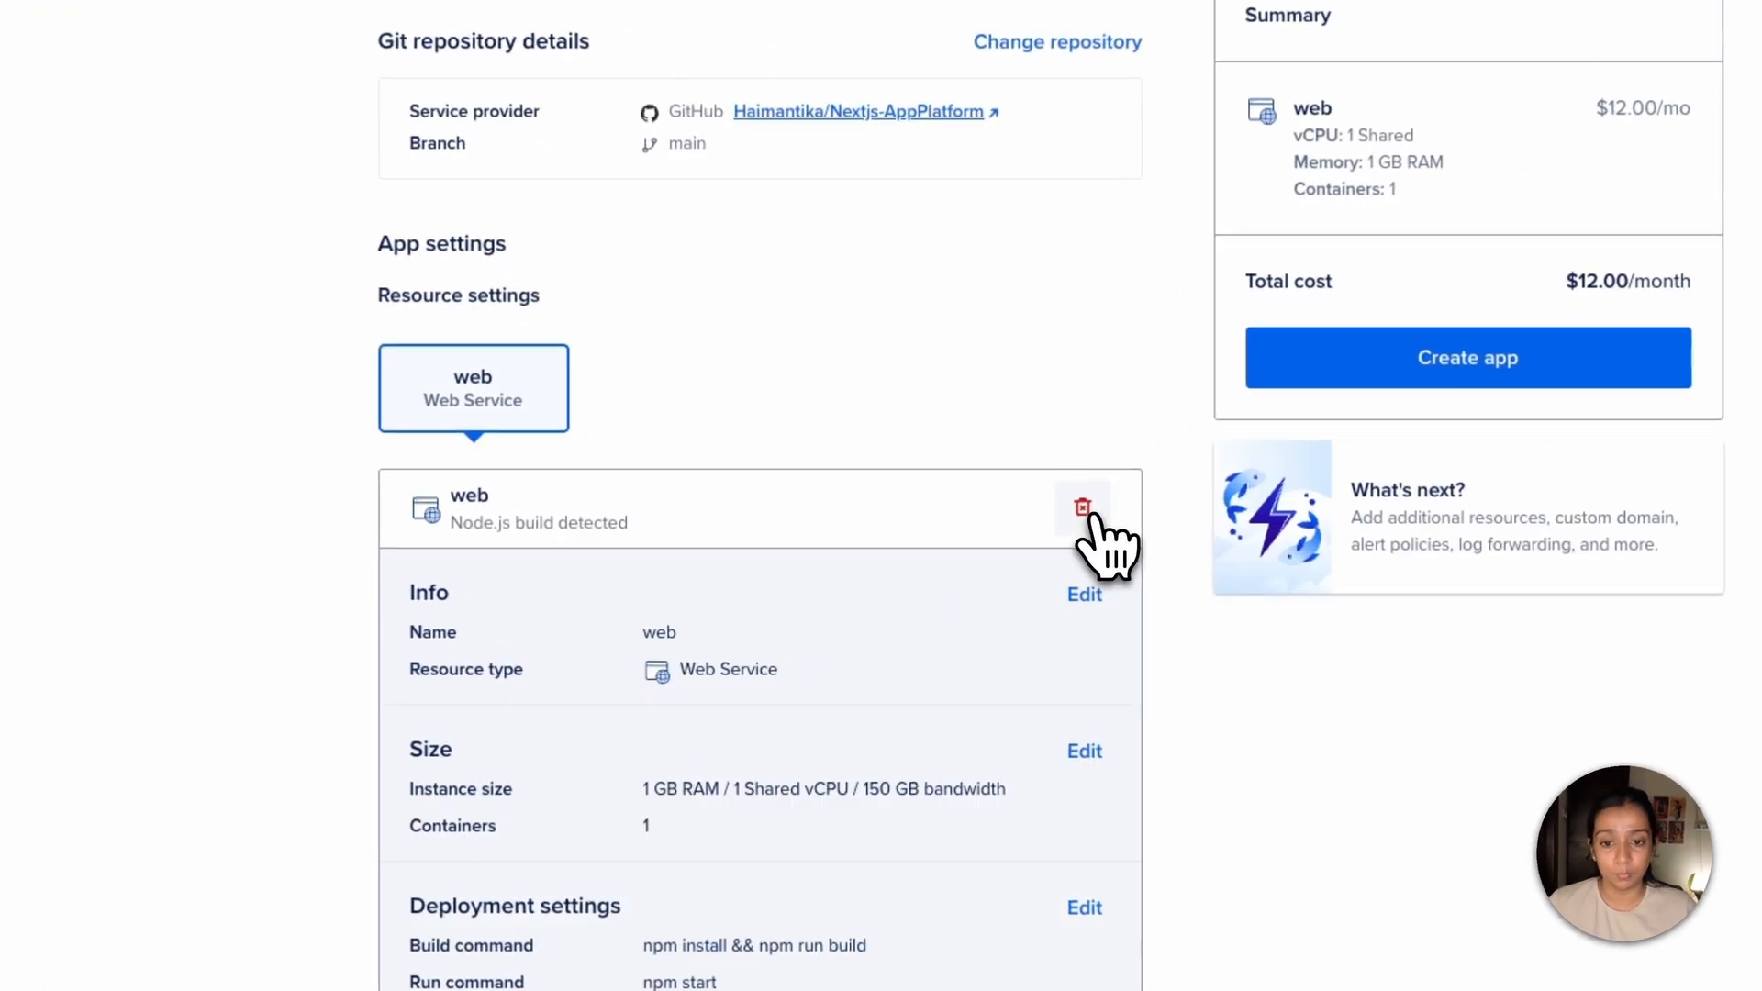
scroll(down, 3)
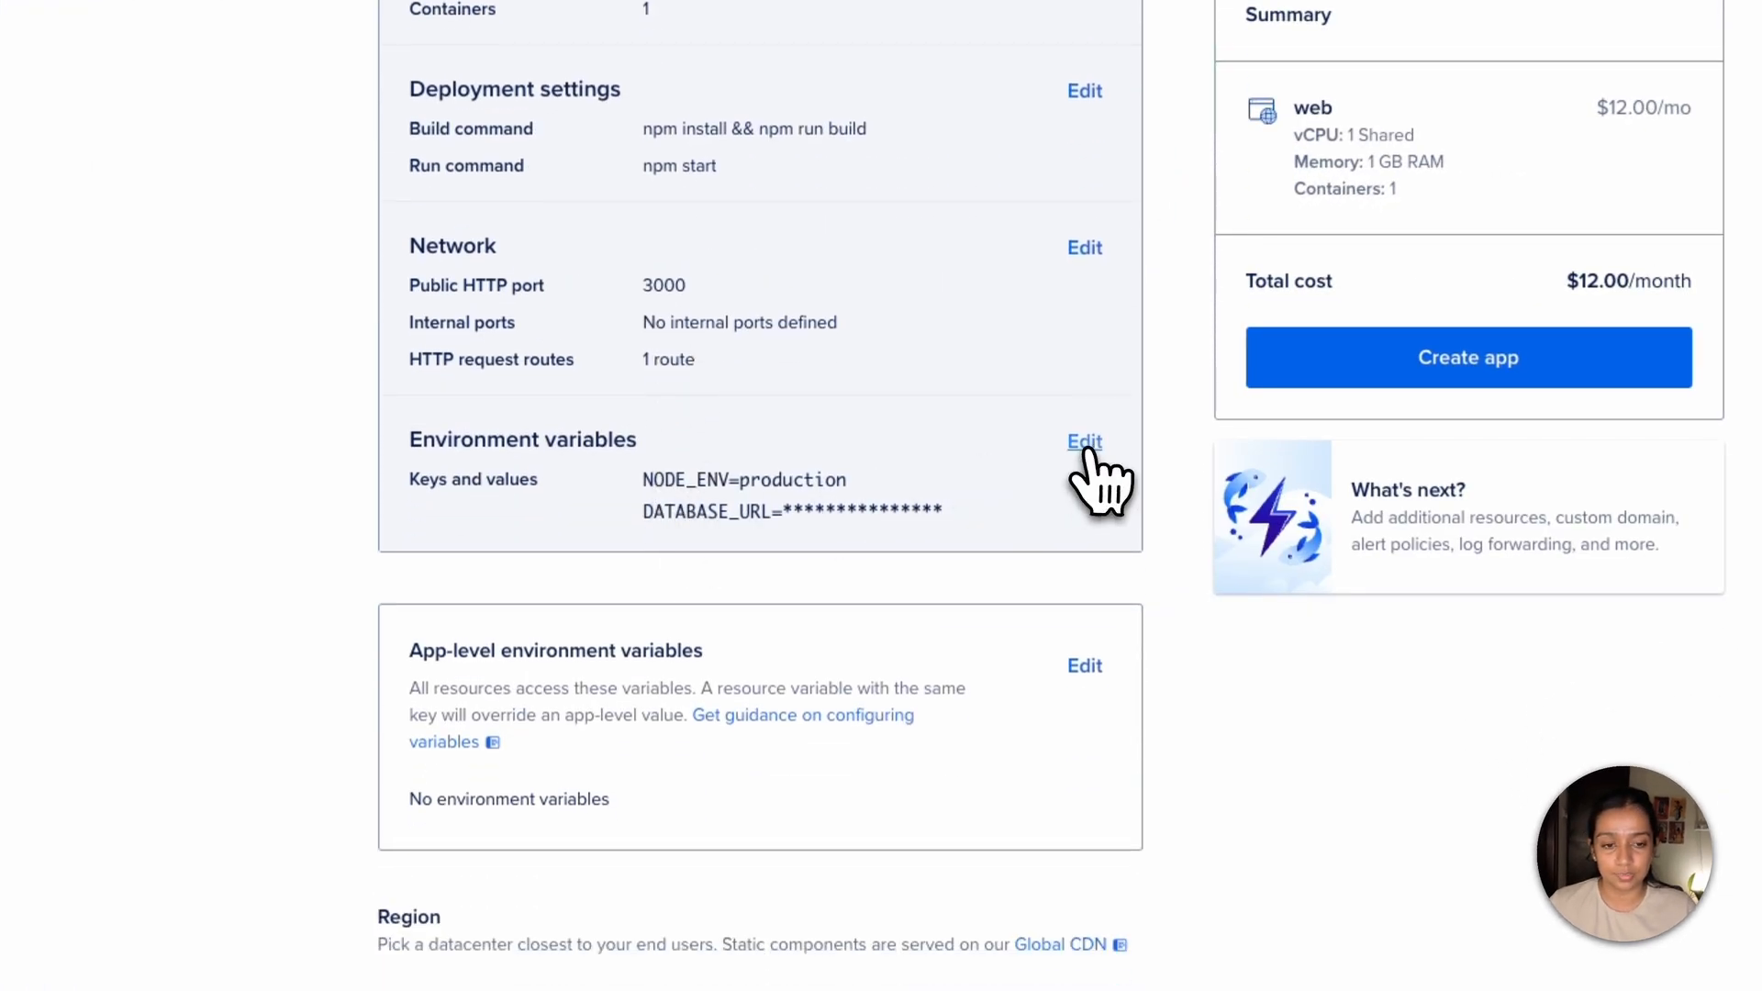
- Clear the web service's DATABASE_URL placeholder value and create the nextjs-guestbook-app in Bangalore
click(1082, 440)
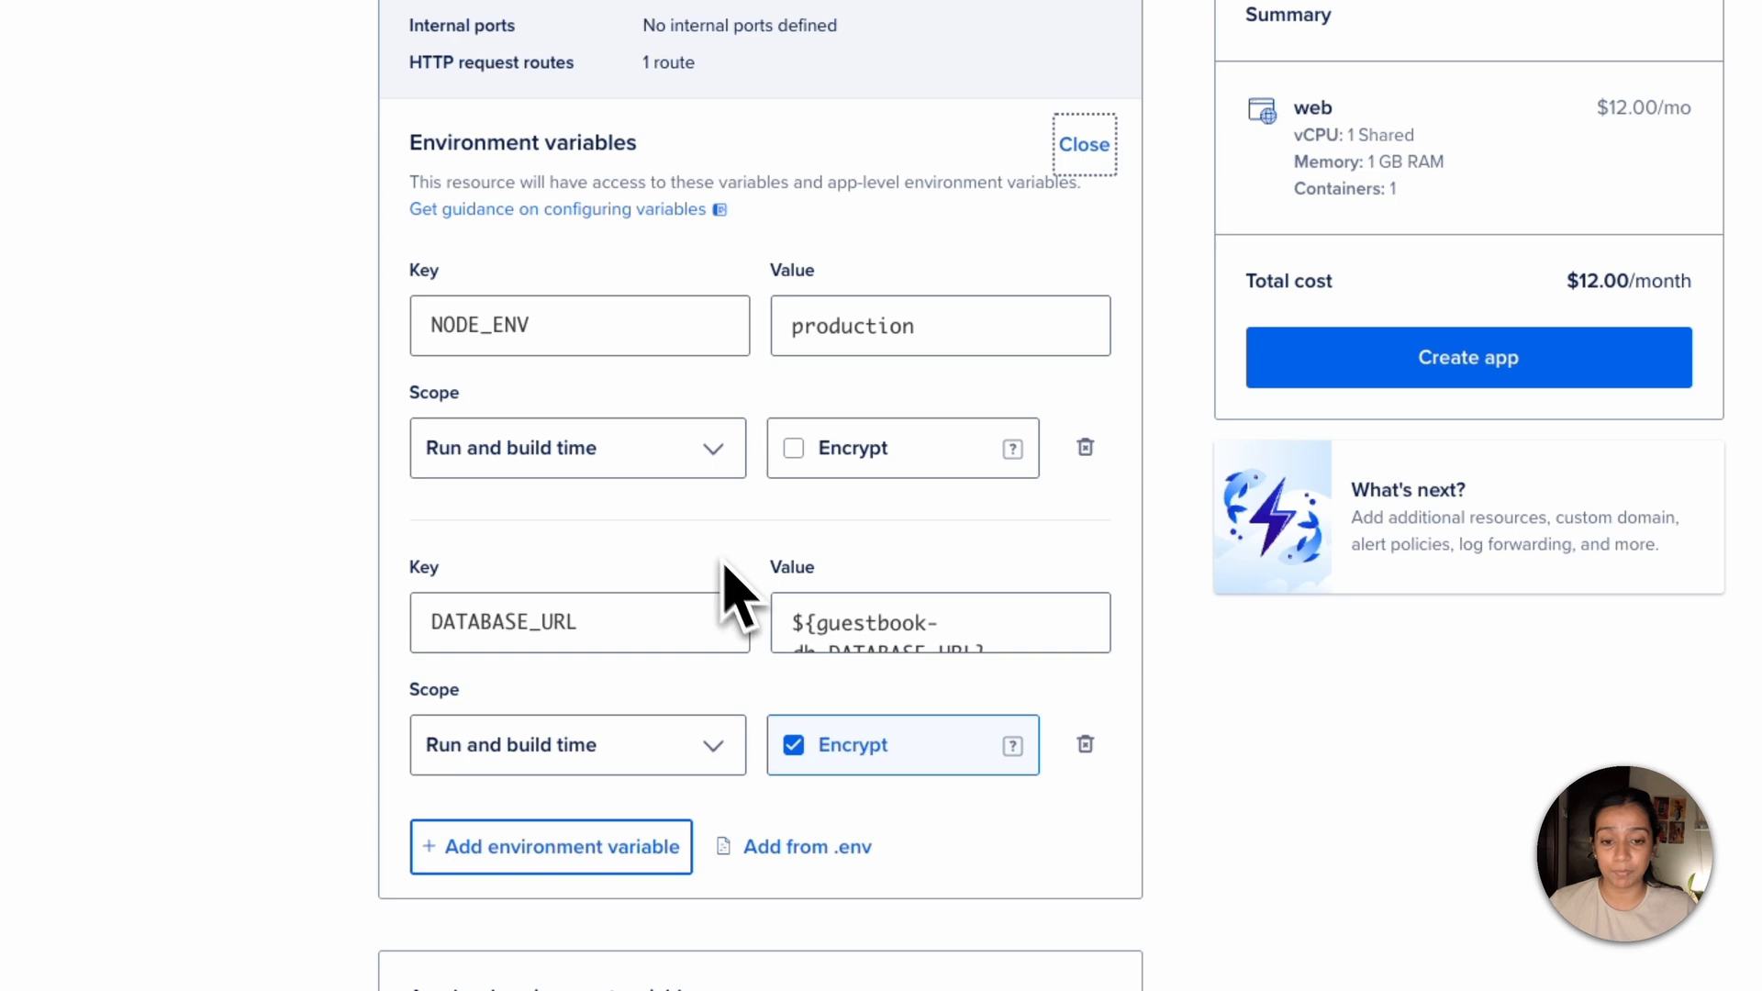
triple_click(937, 623)
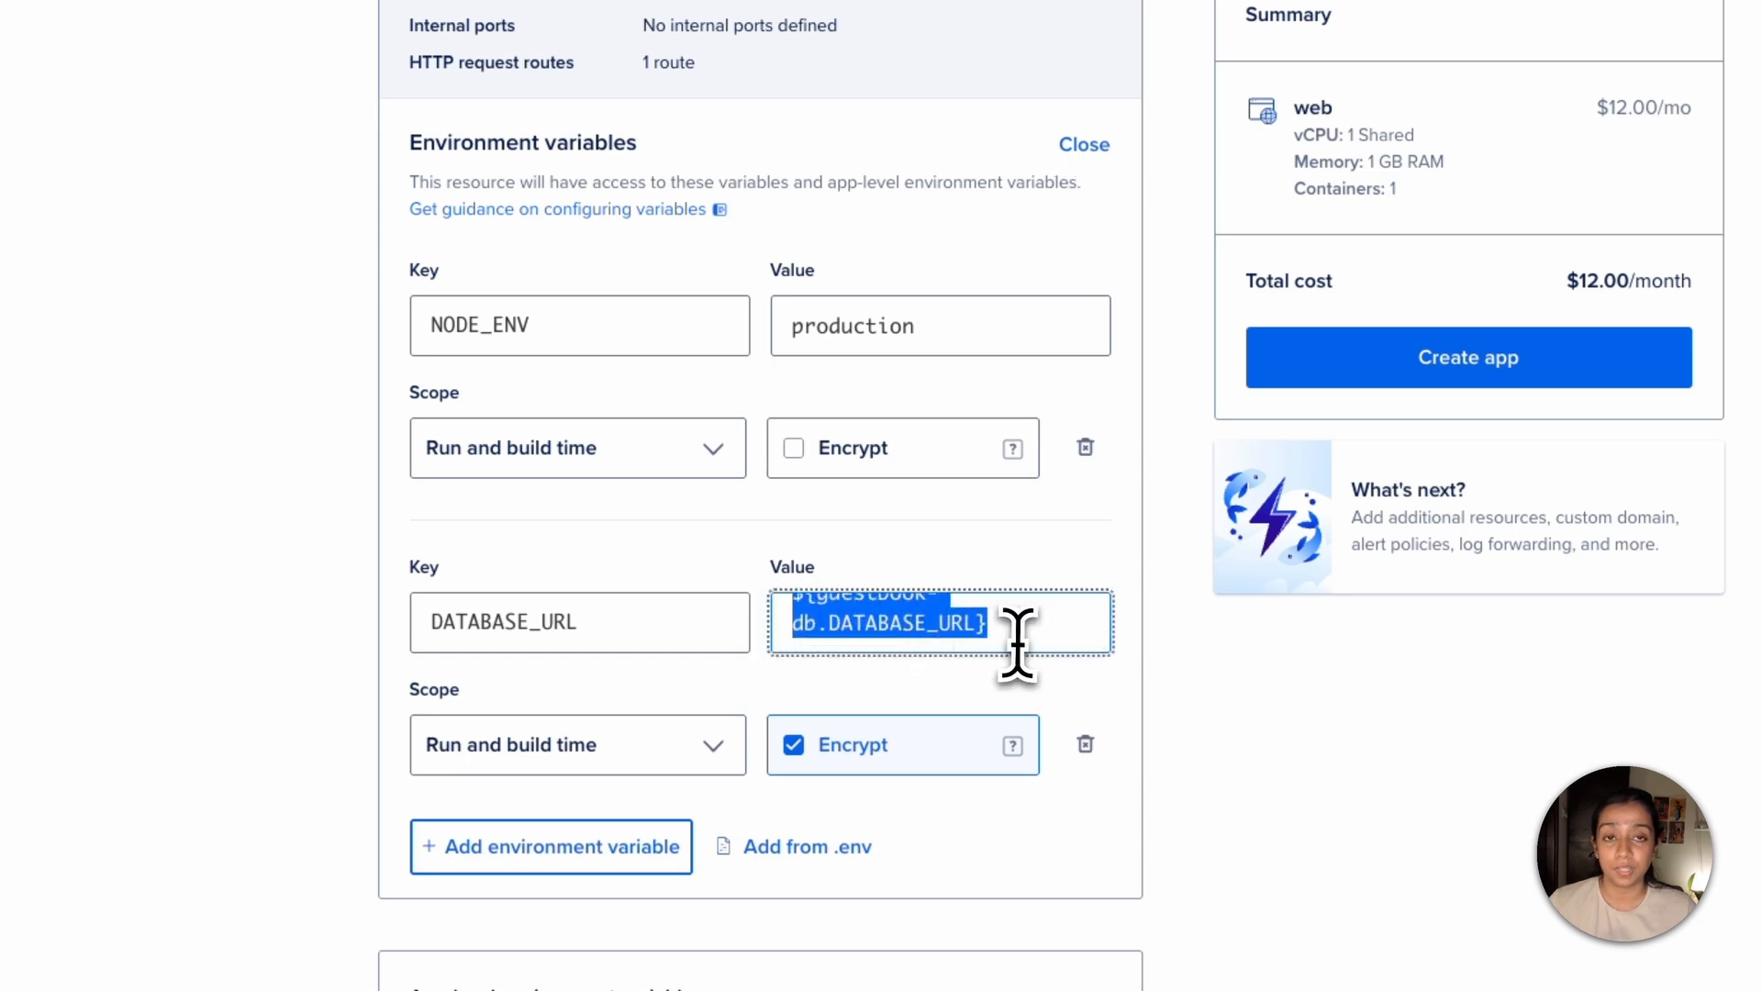
key(Delete)
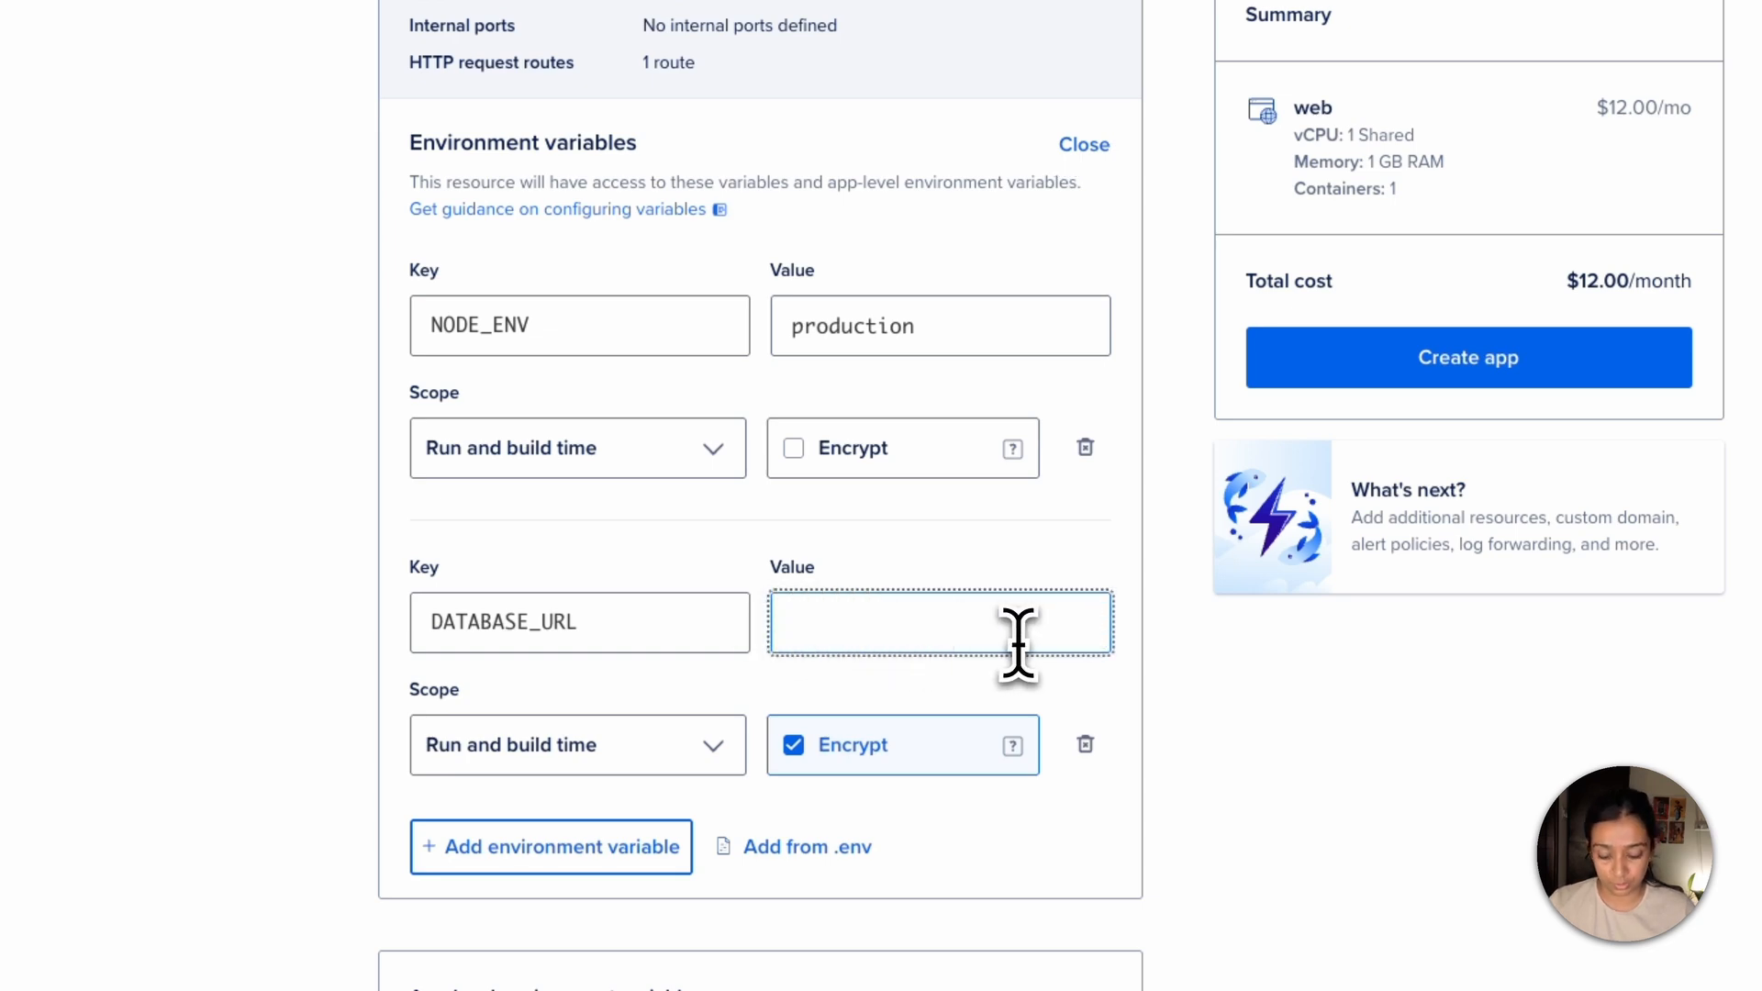
scroll(down, 3)
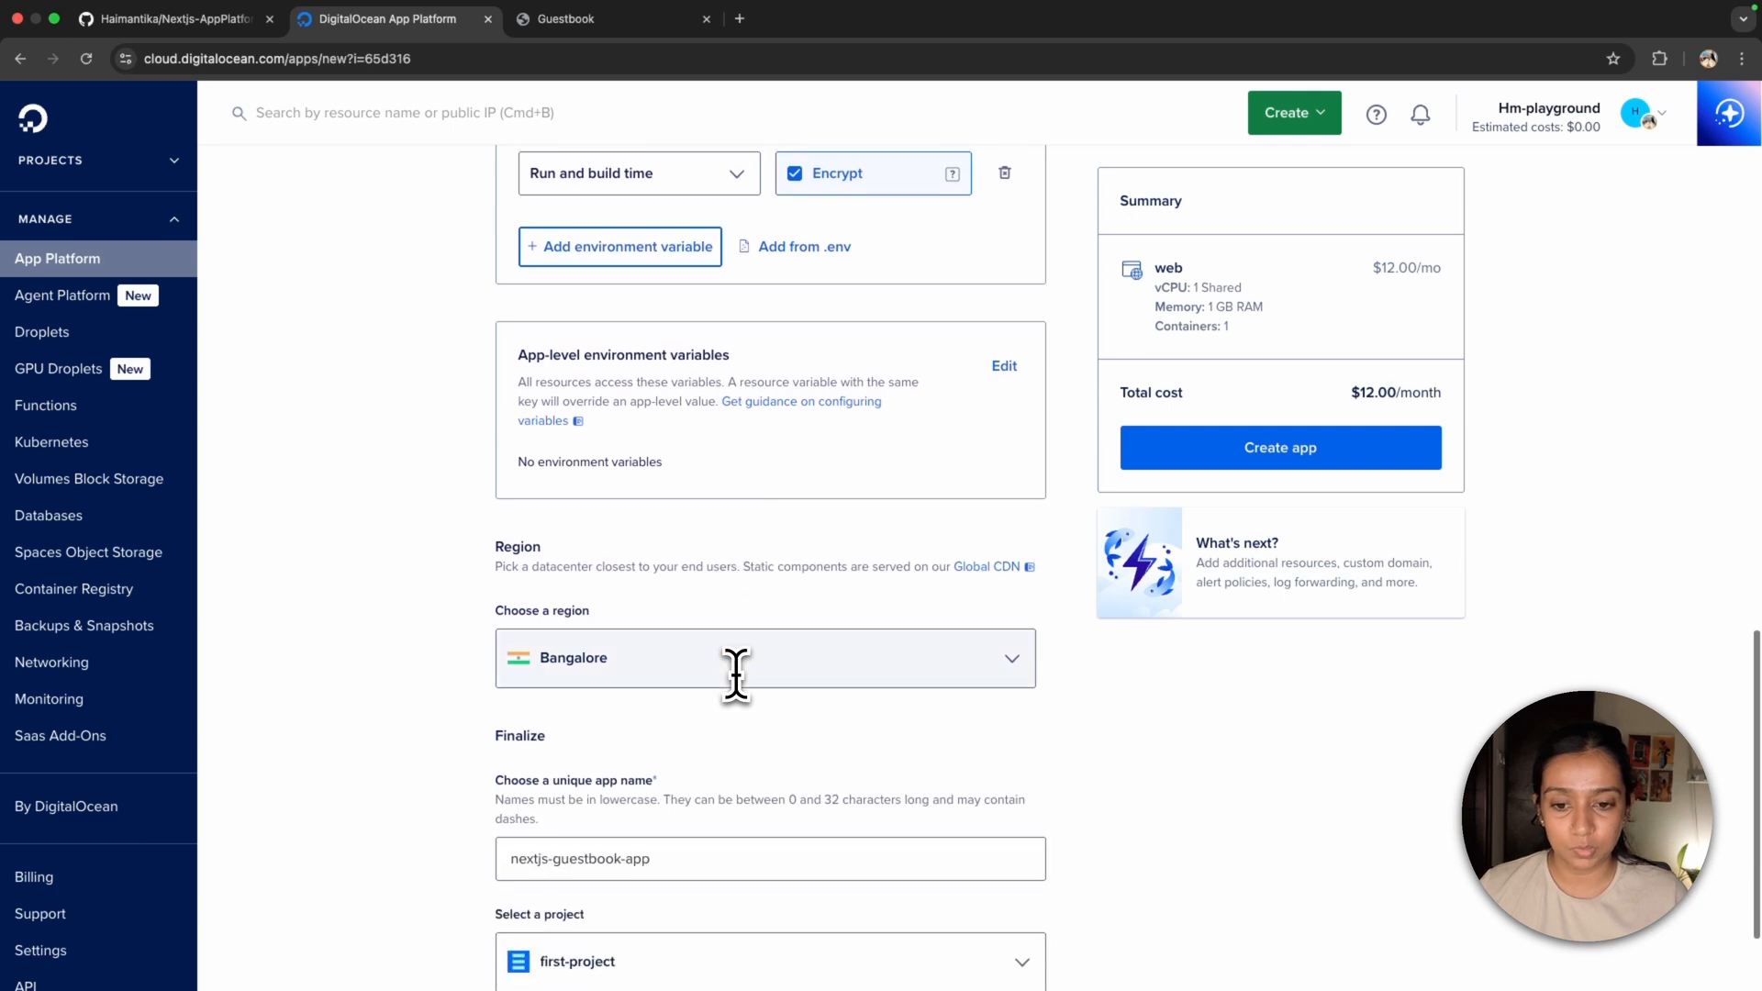
scroll(down, 3)
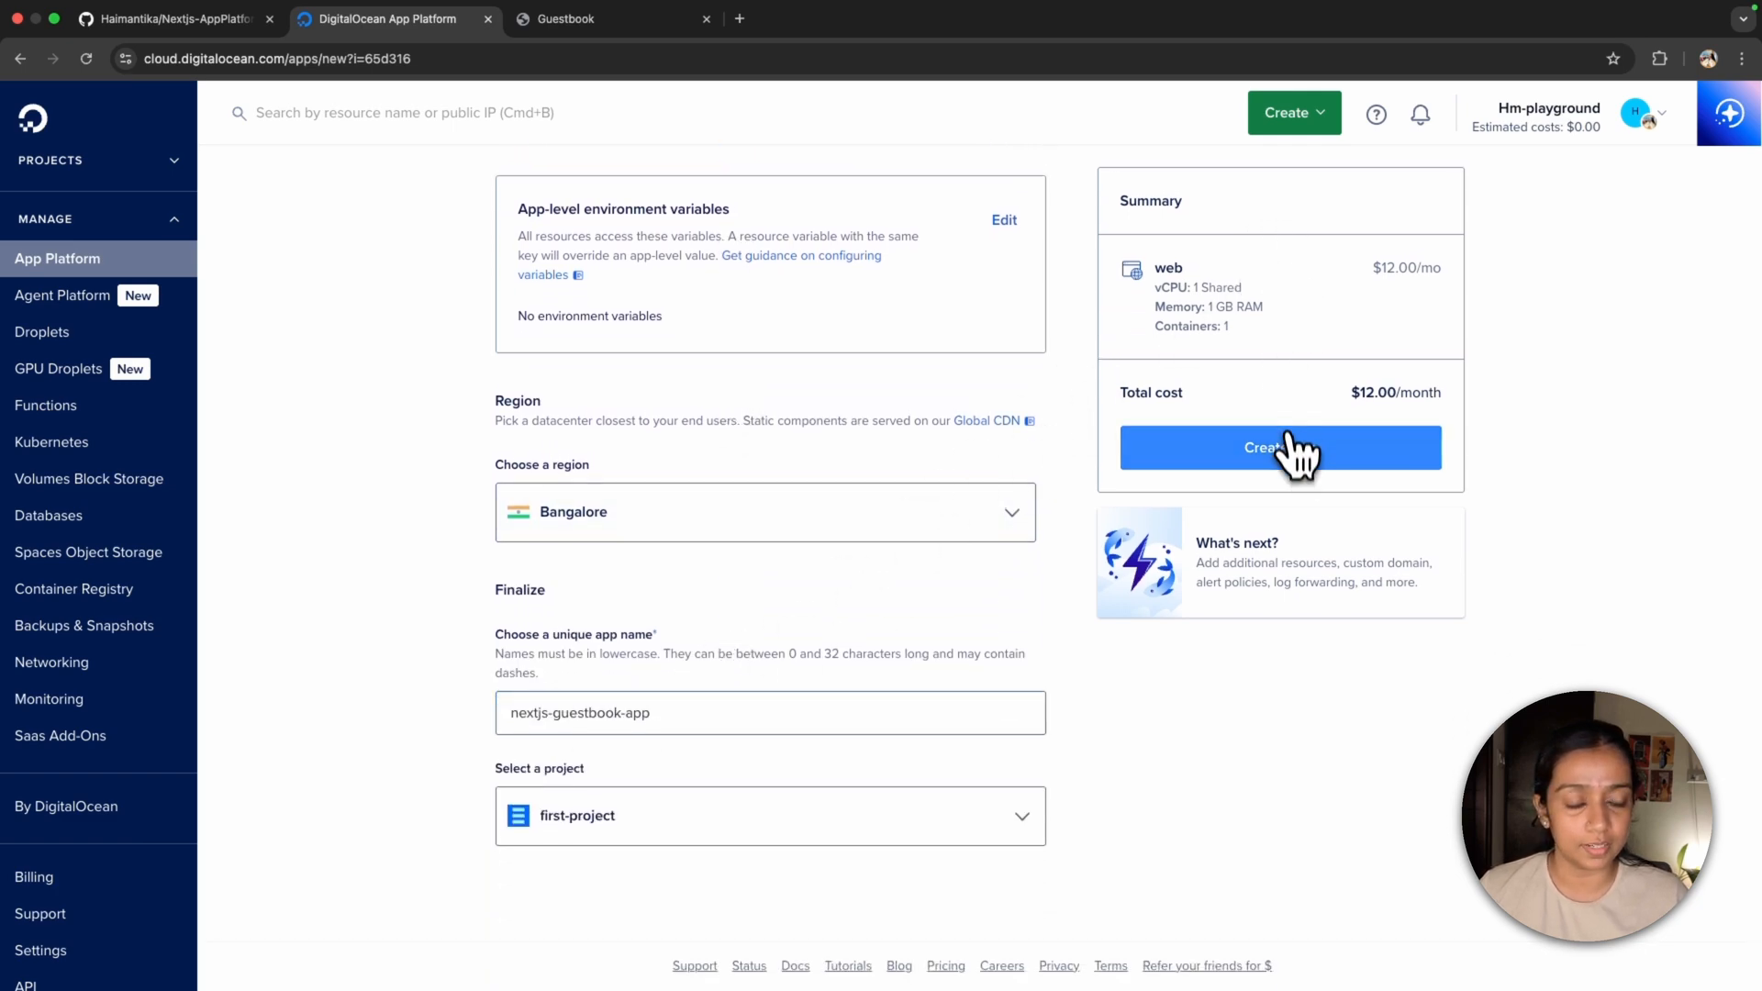
click(1279, 448)
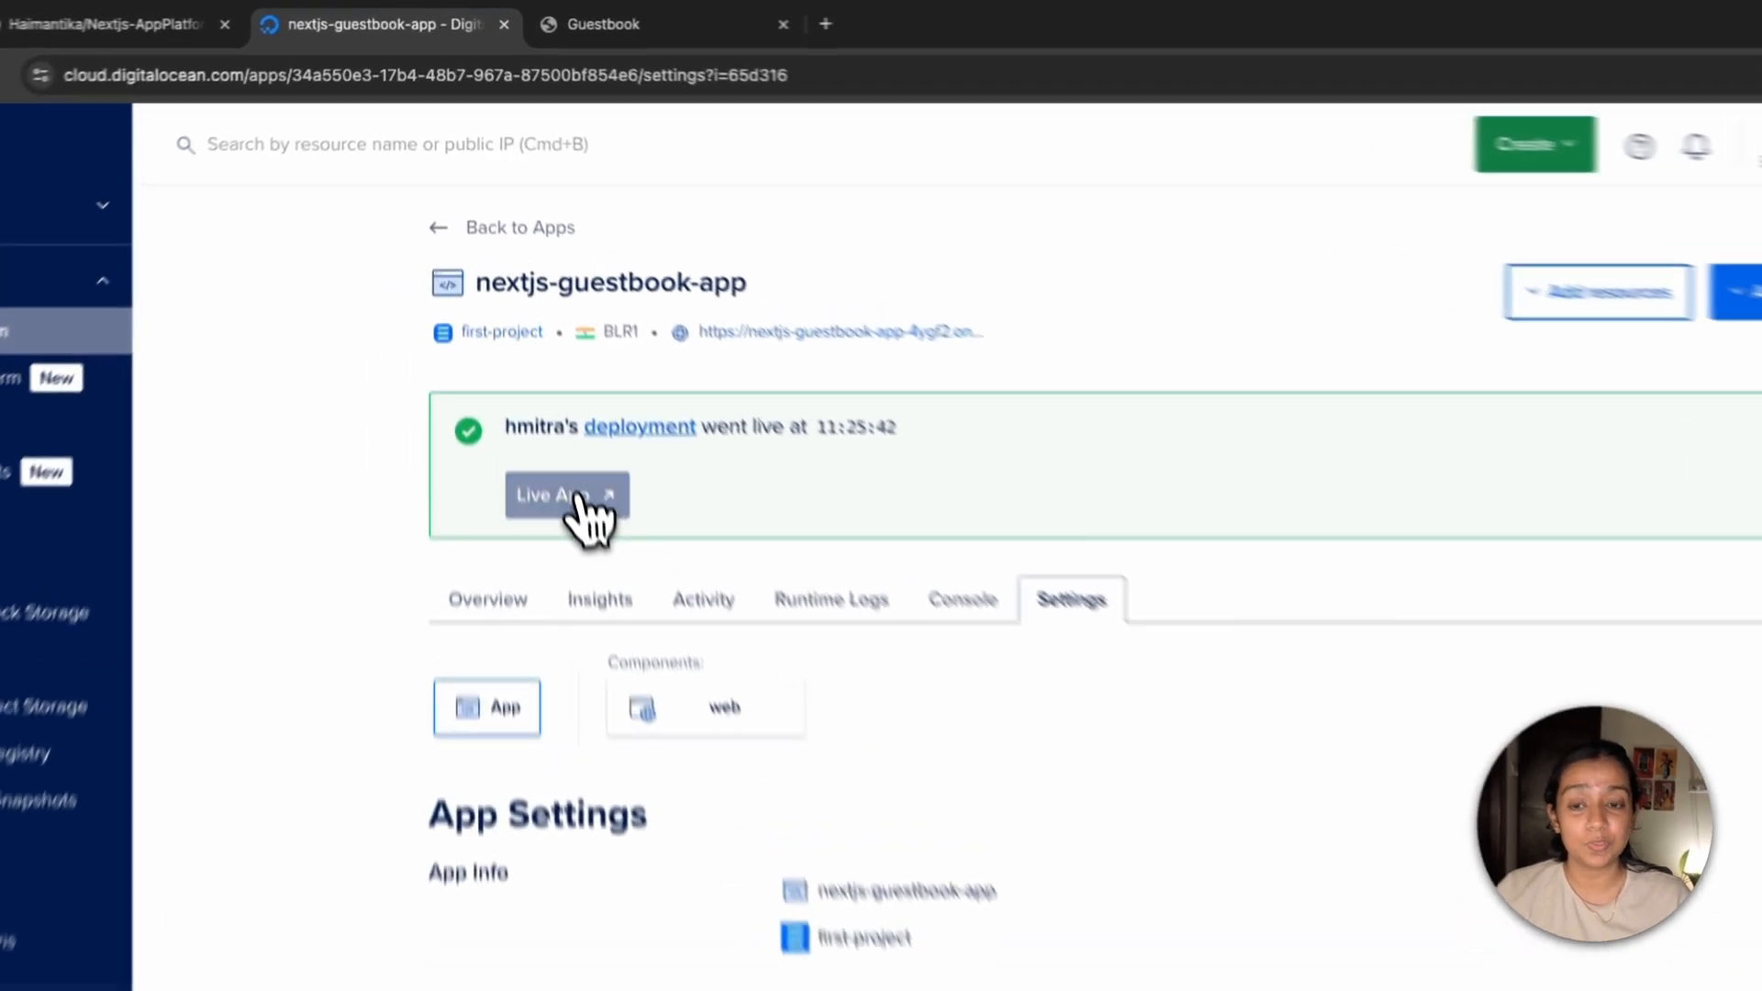
- Launch the live guestbook site, then edit the app's Domains entry under App Settings
click(566, 494)
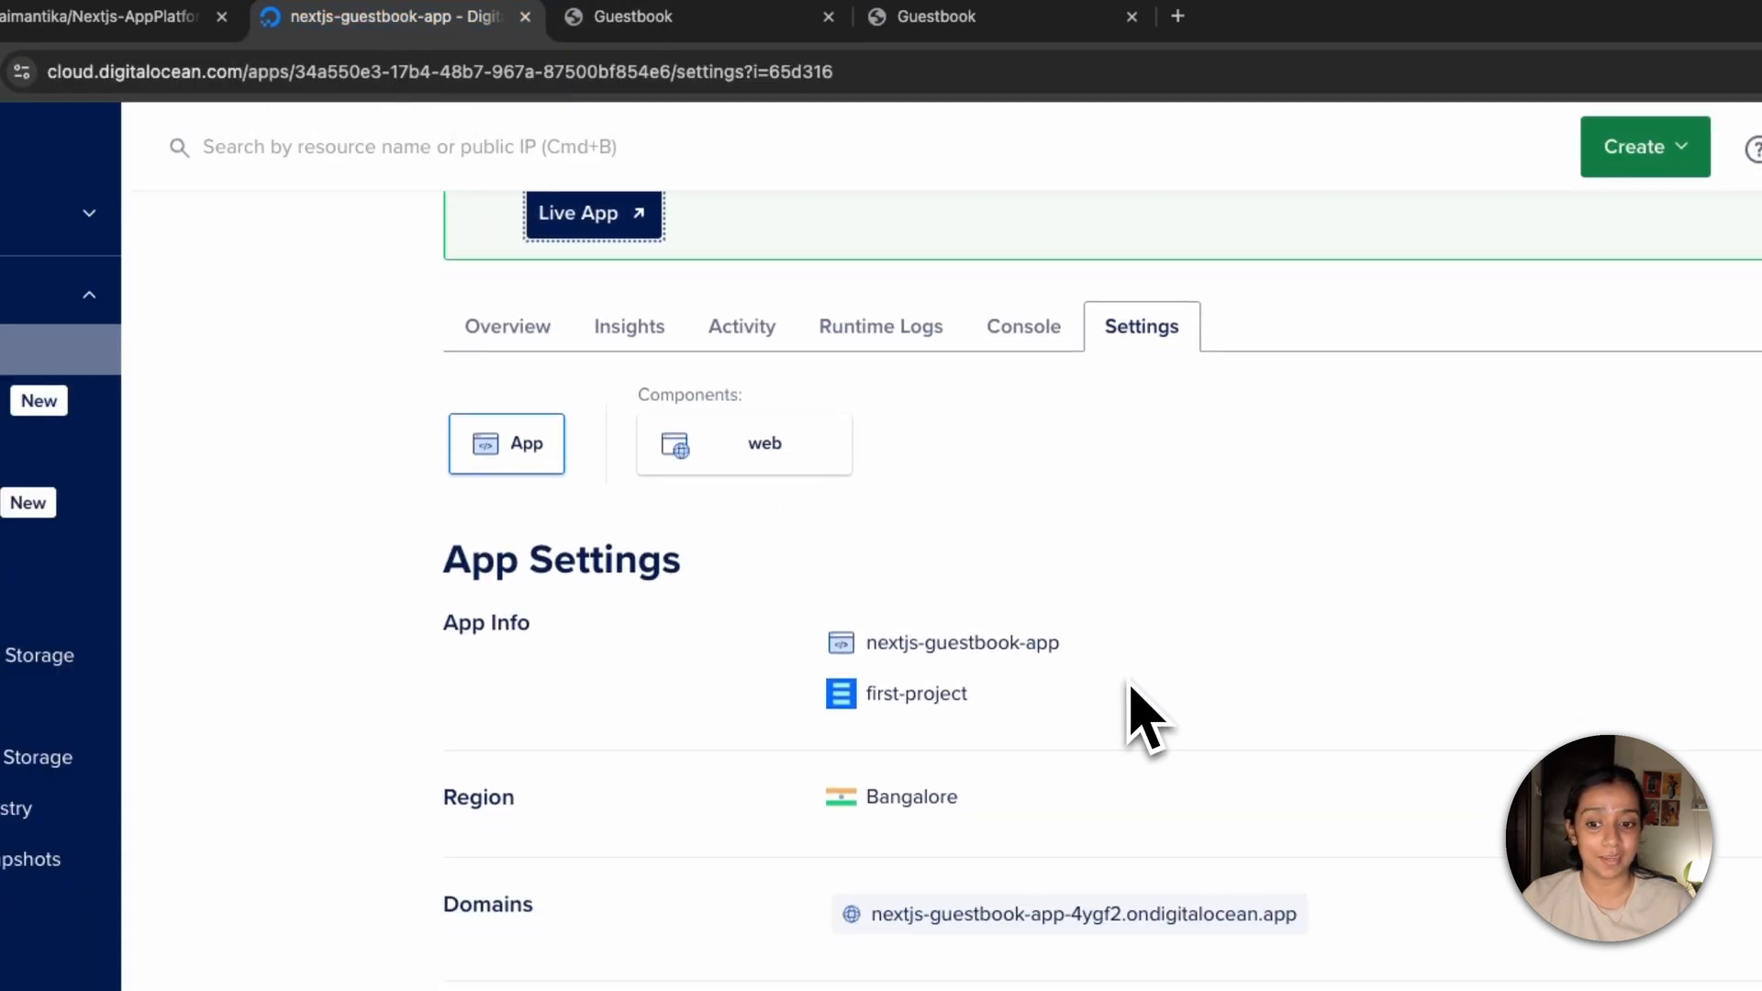
scroll(down, 3)
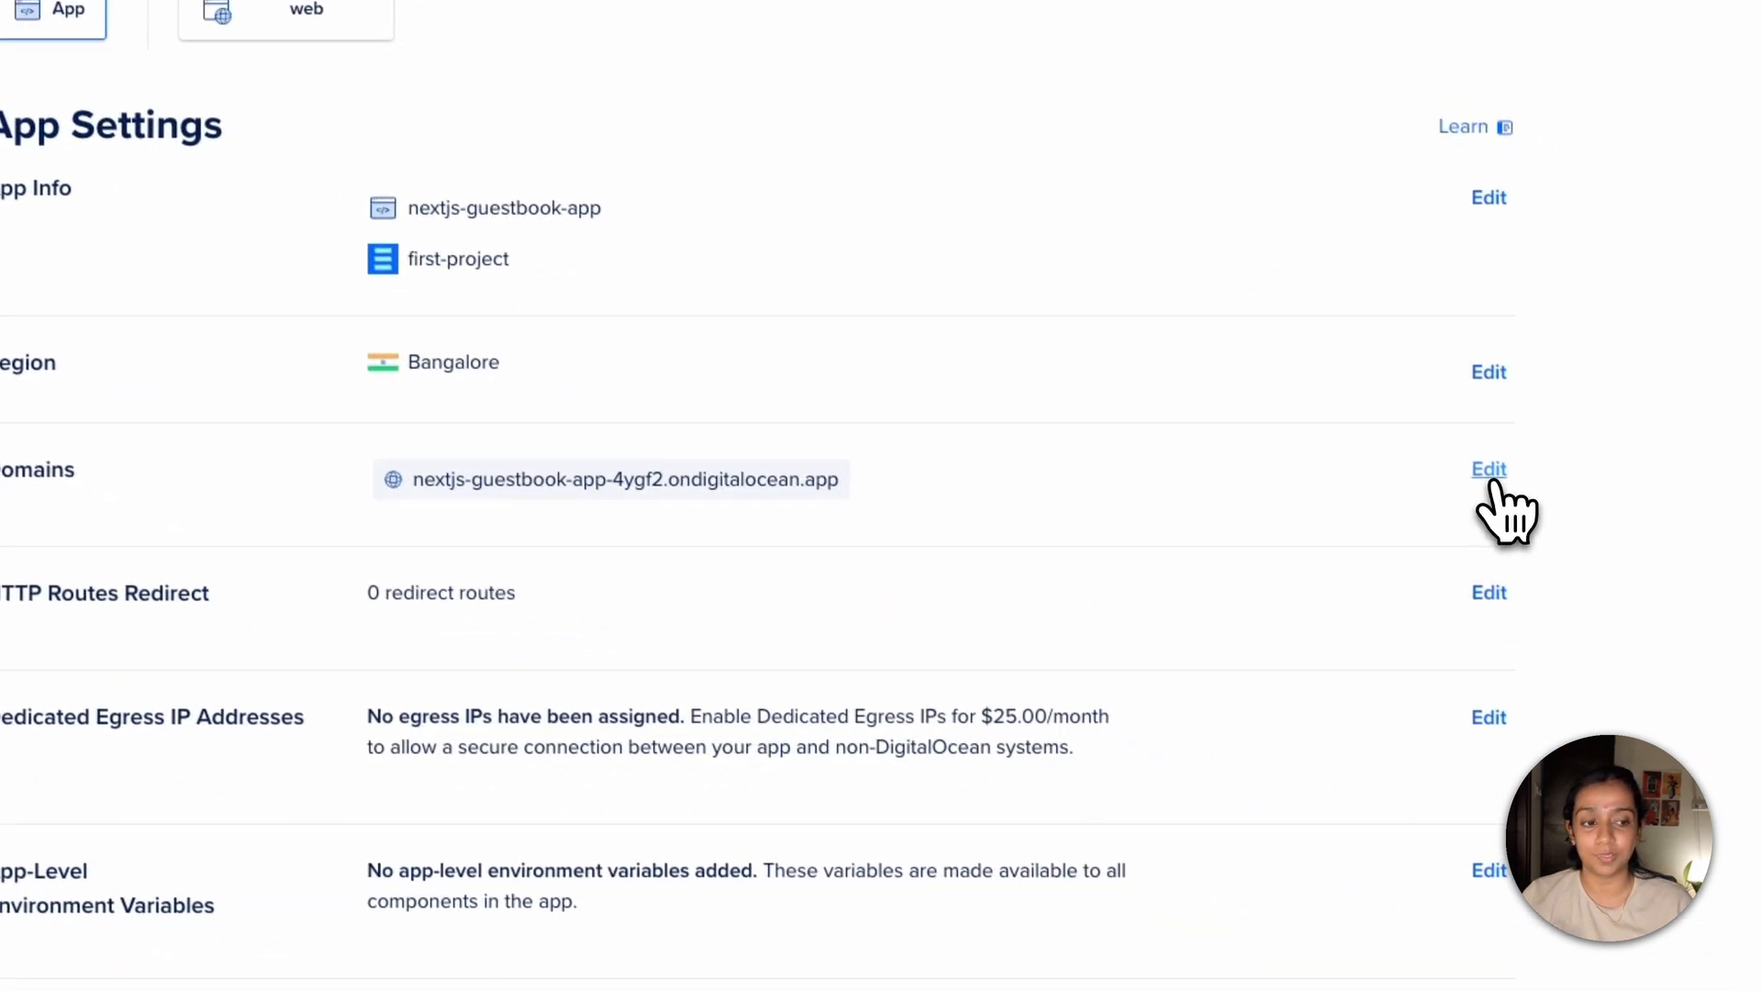
click(1488, 468)
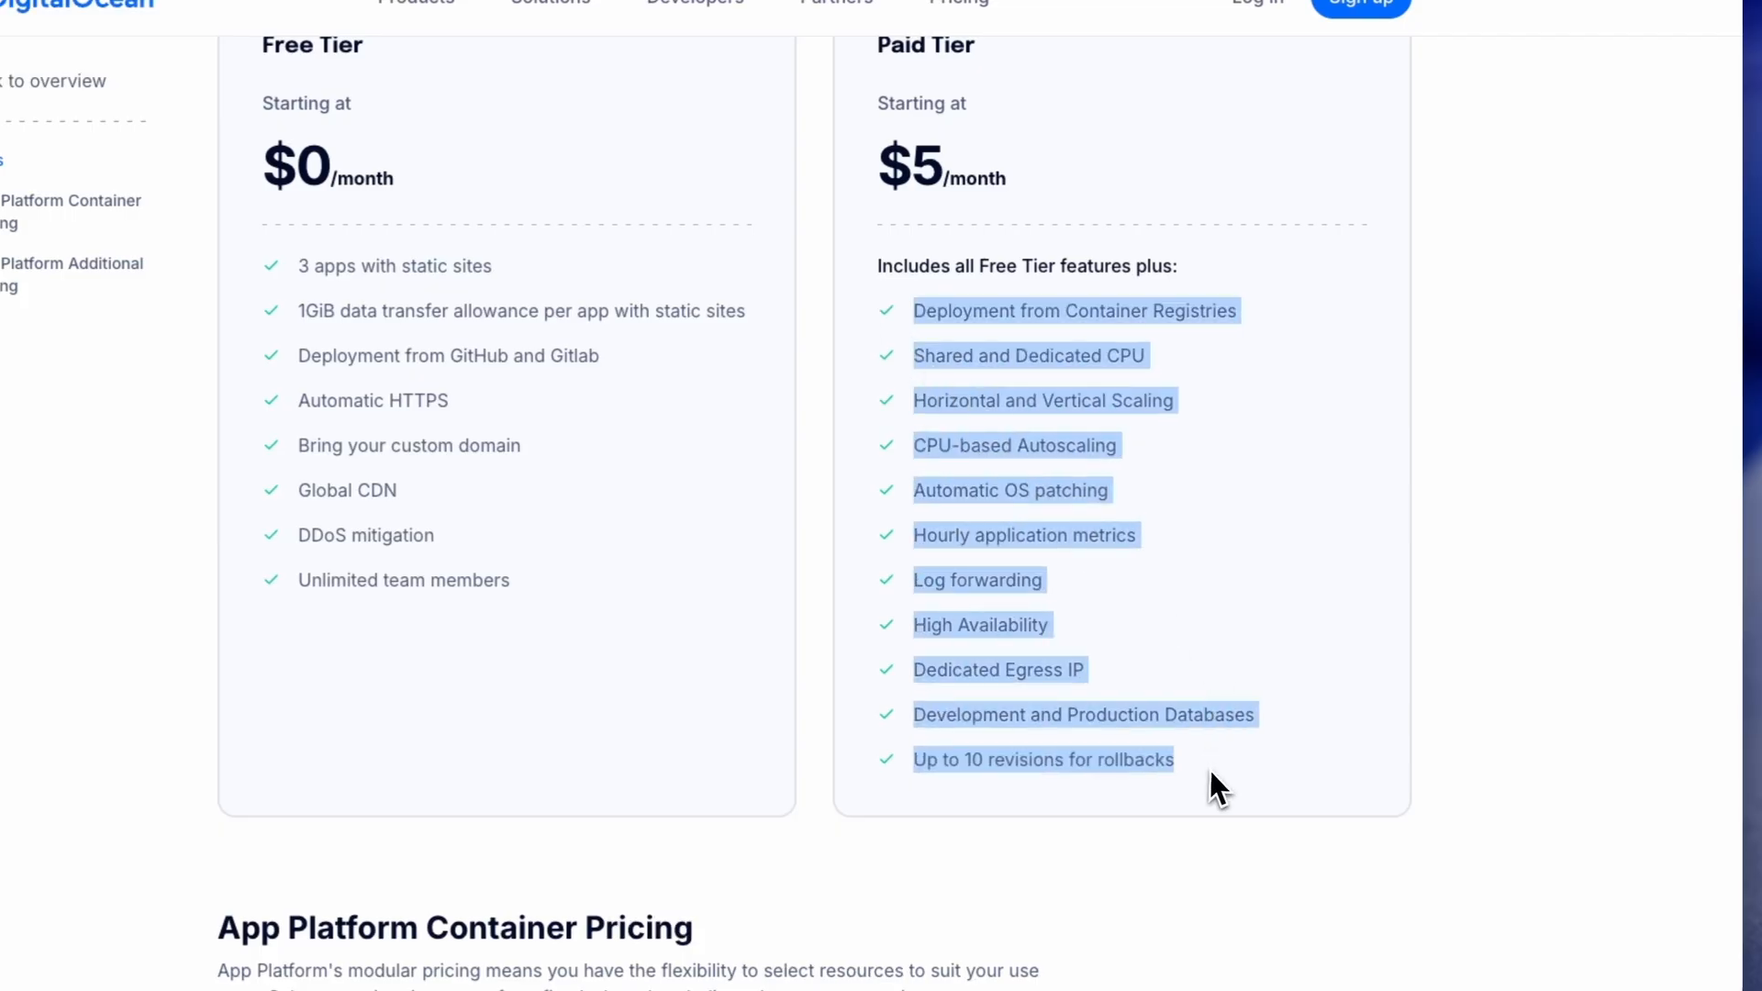
- Scroll from the $0 Free and $5 Paid tiers down to the App Platform Container Pricing table
scroll(down, 3)
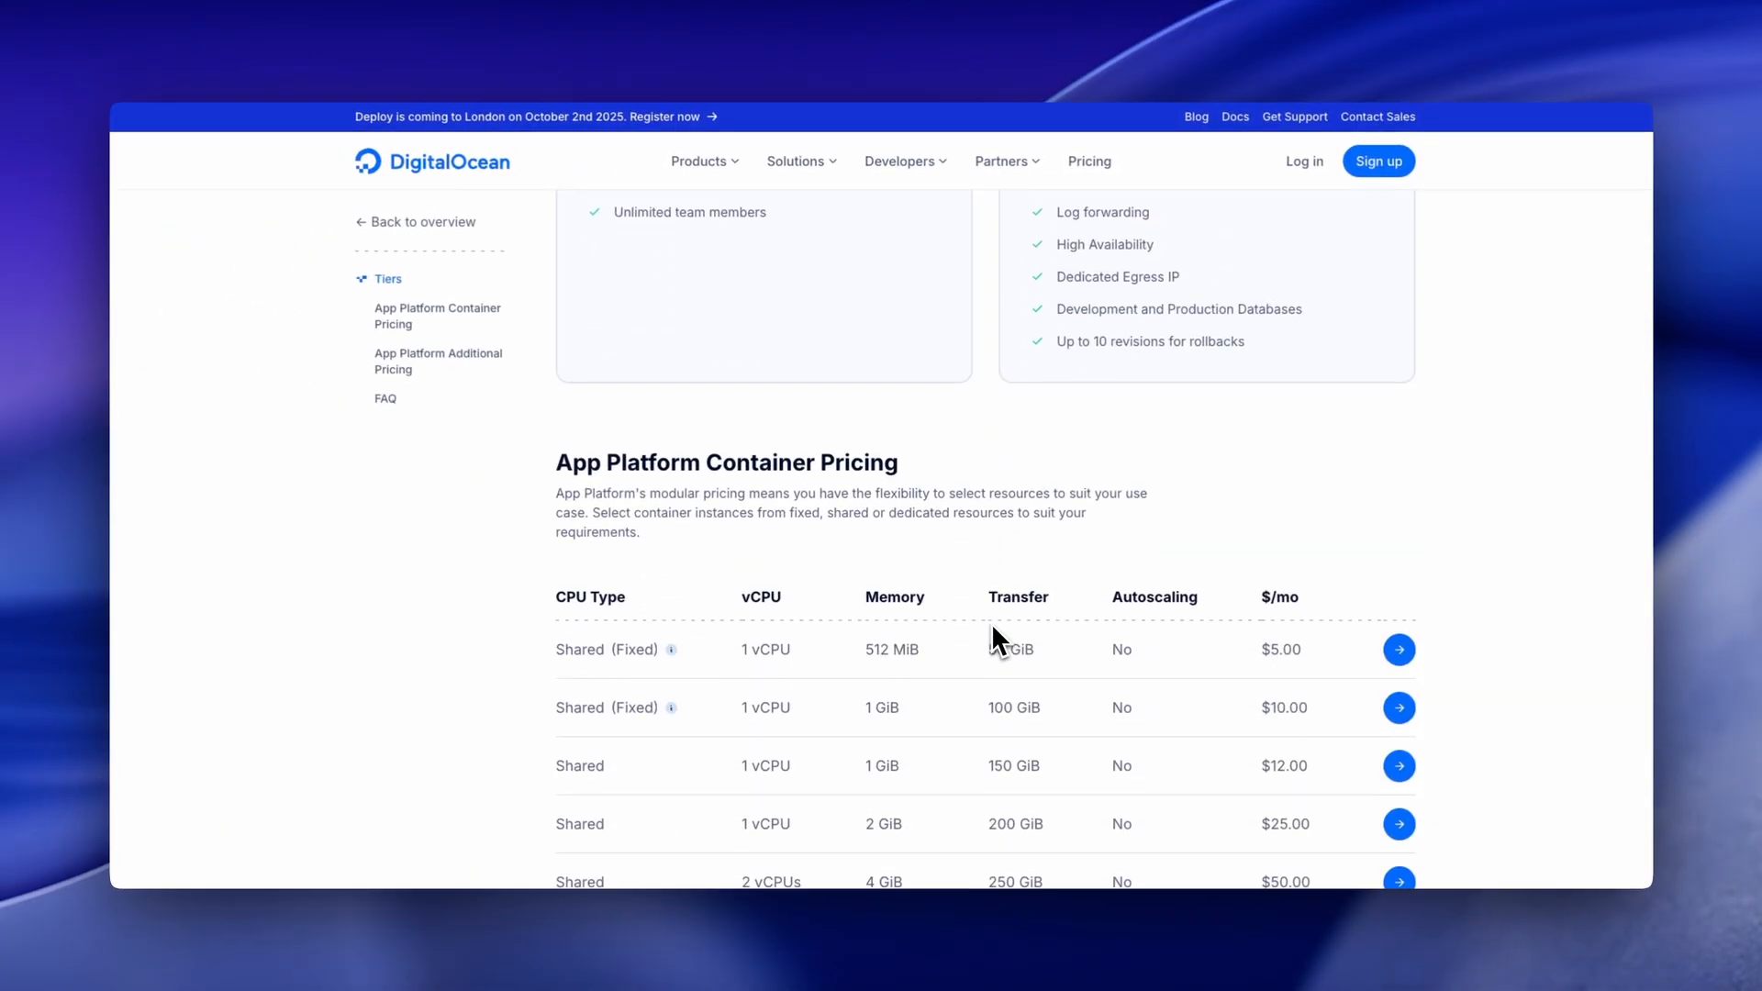
scroll(down, 3)
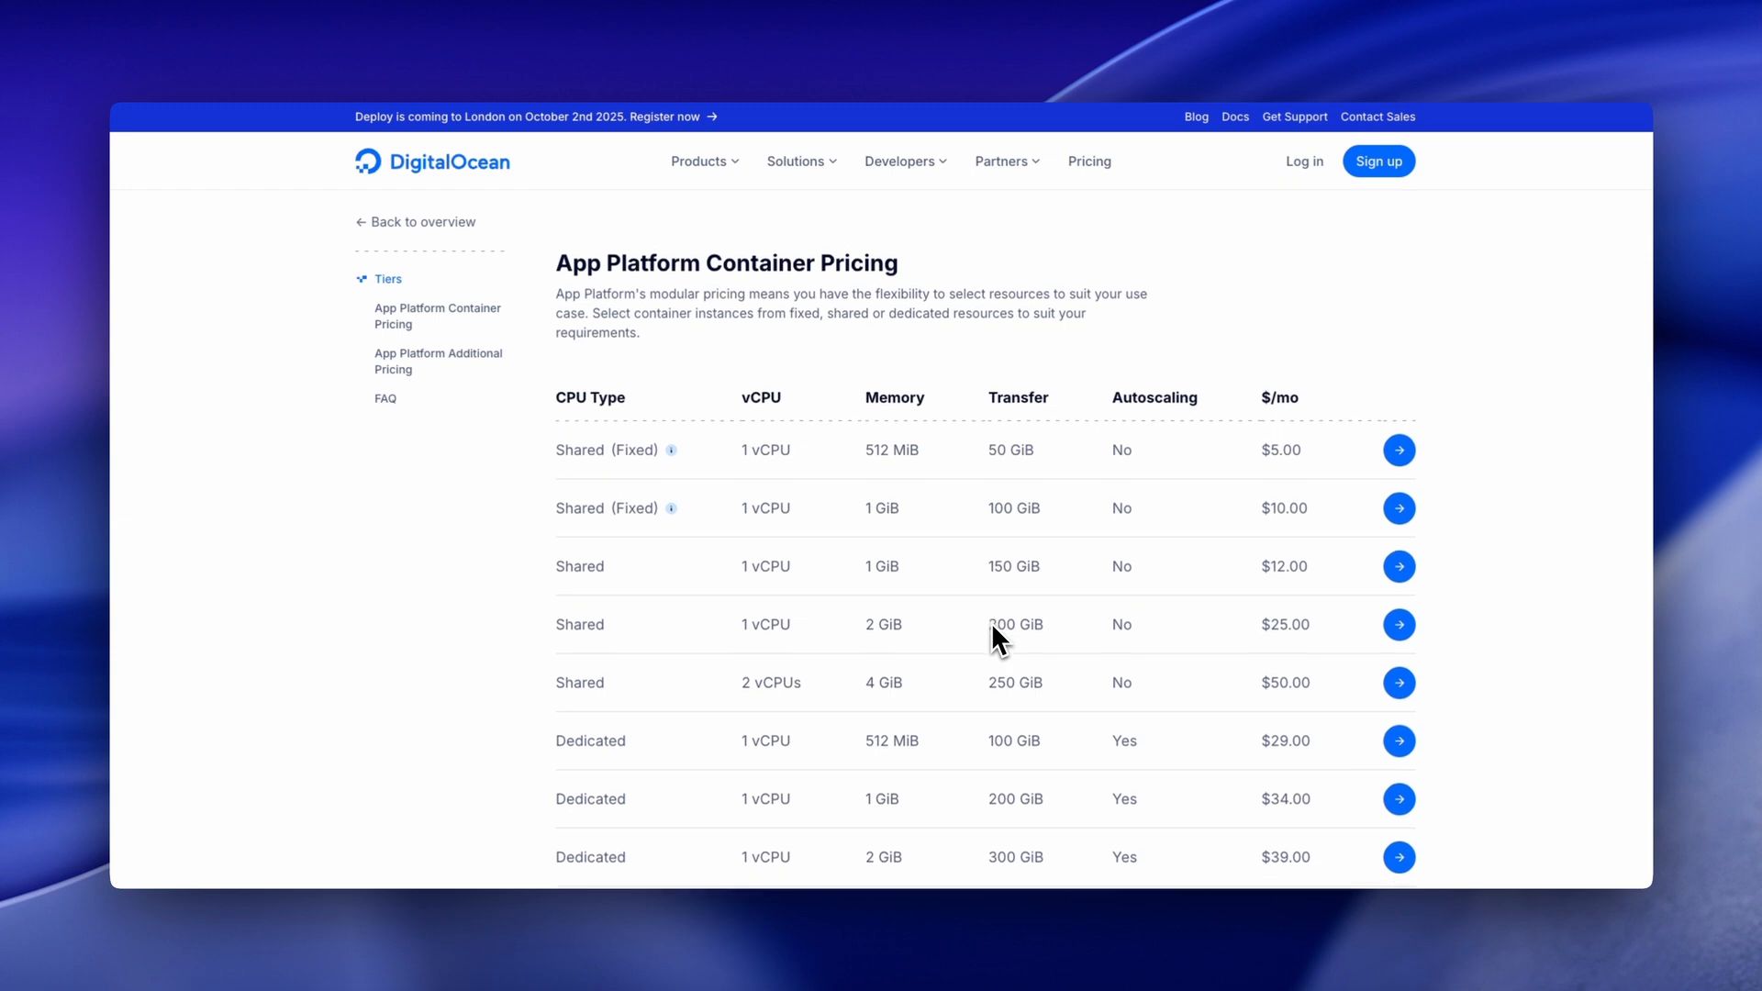
scroll(down, 3)
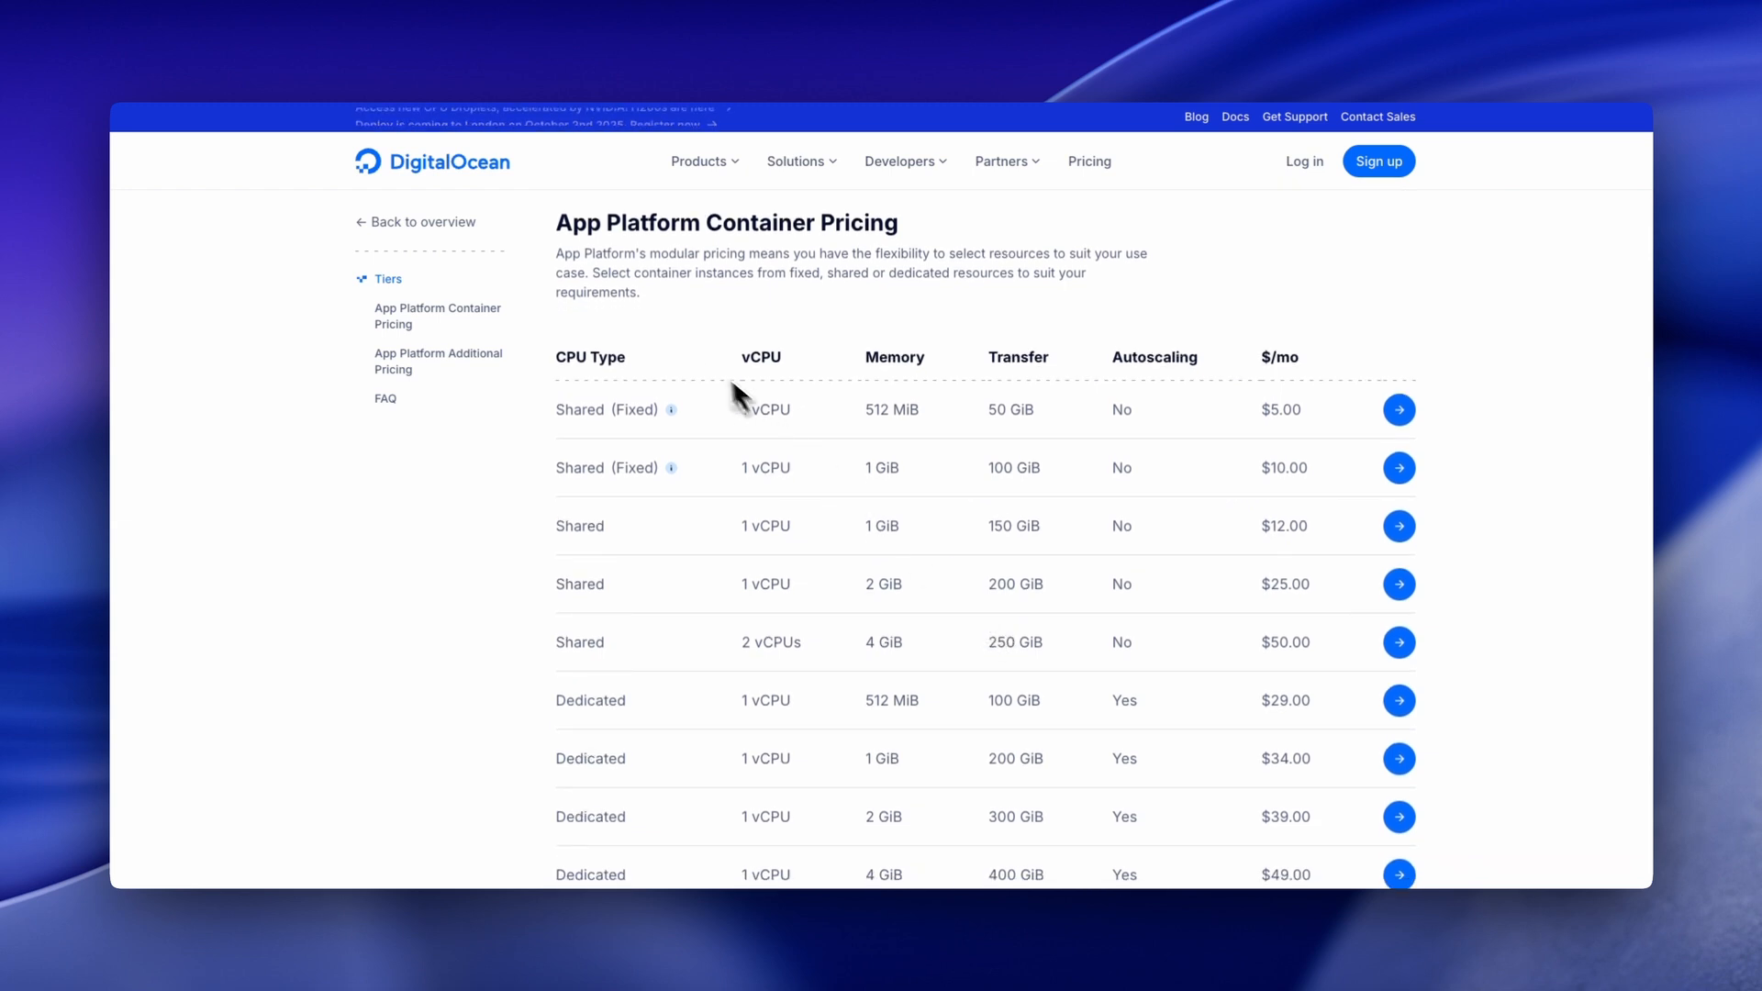